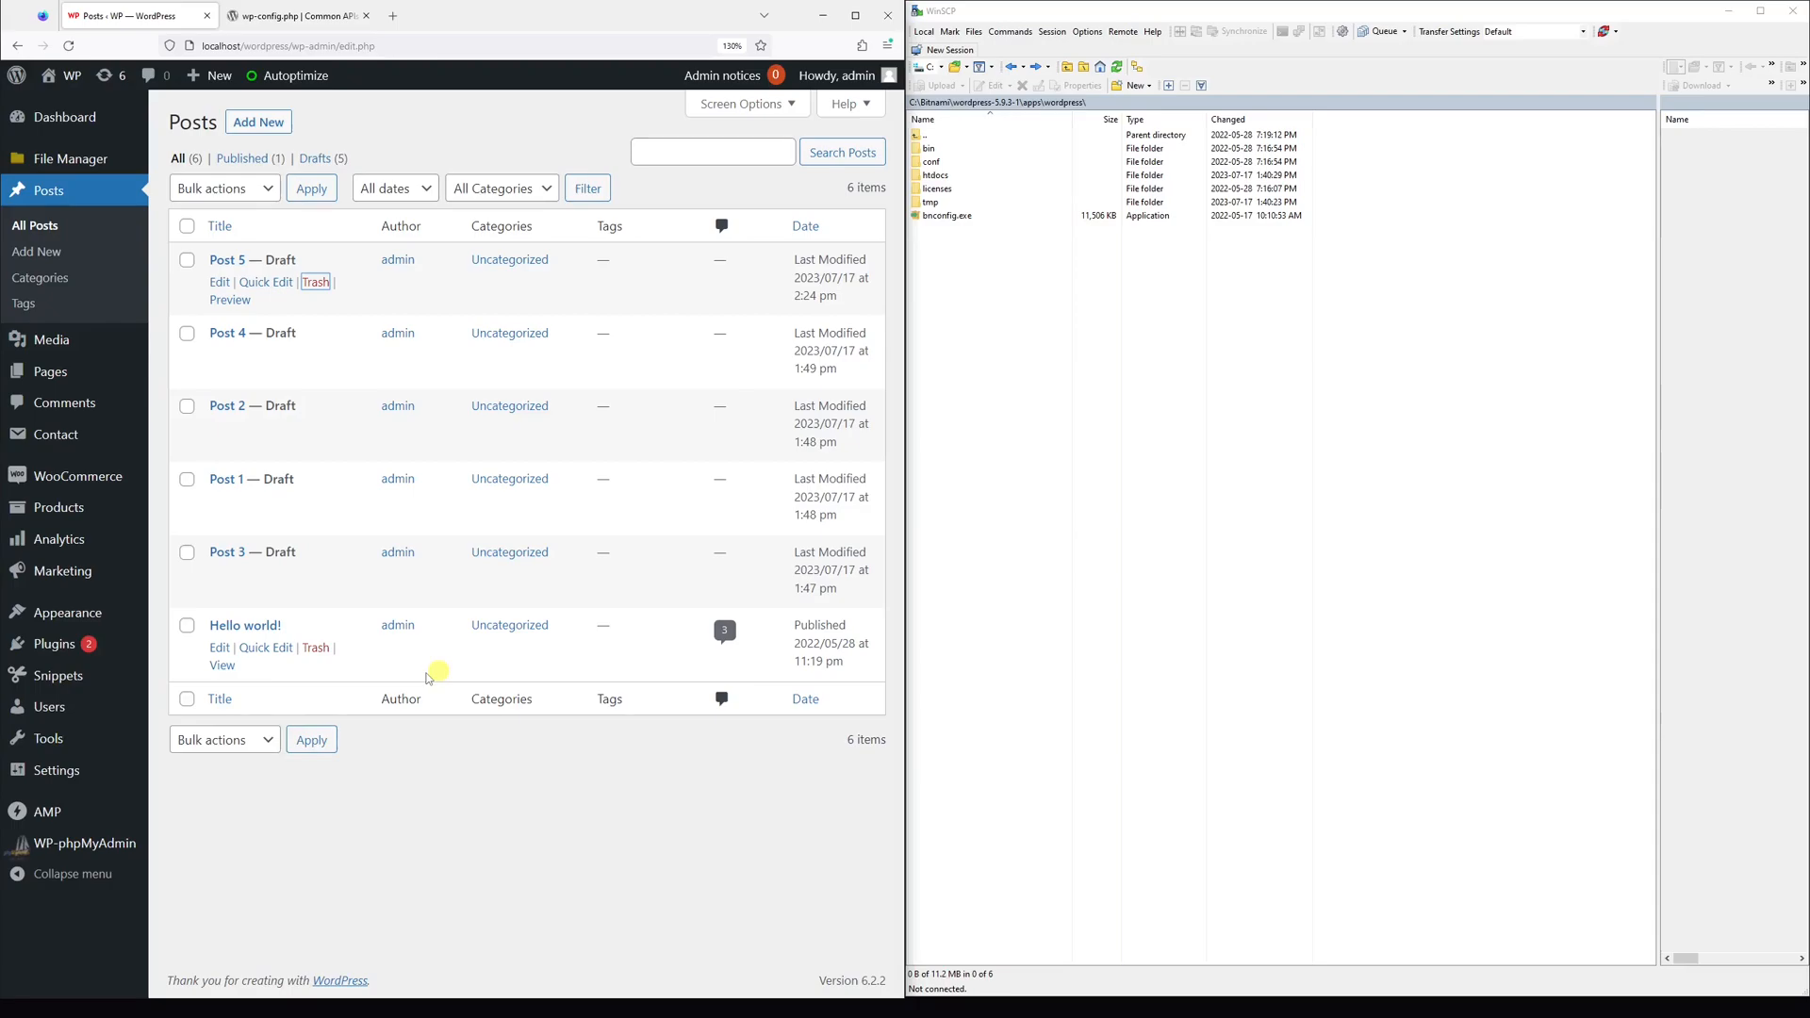
mouse_move(648, 653)
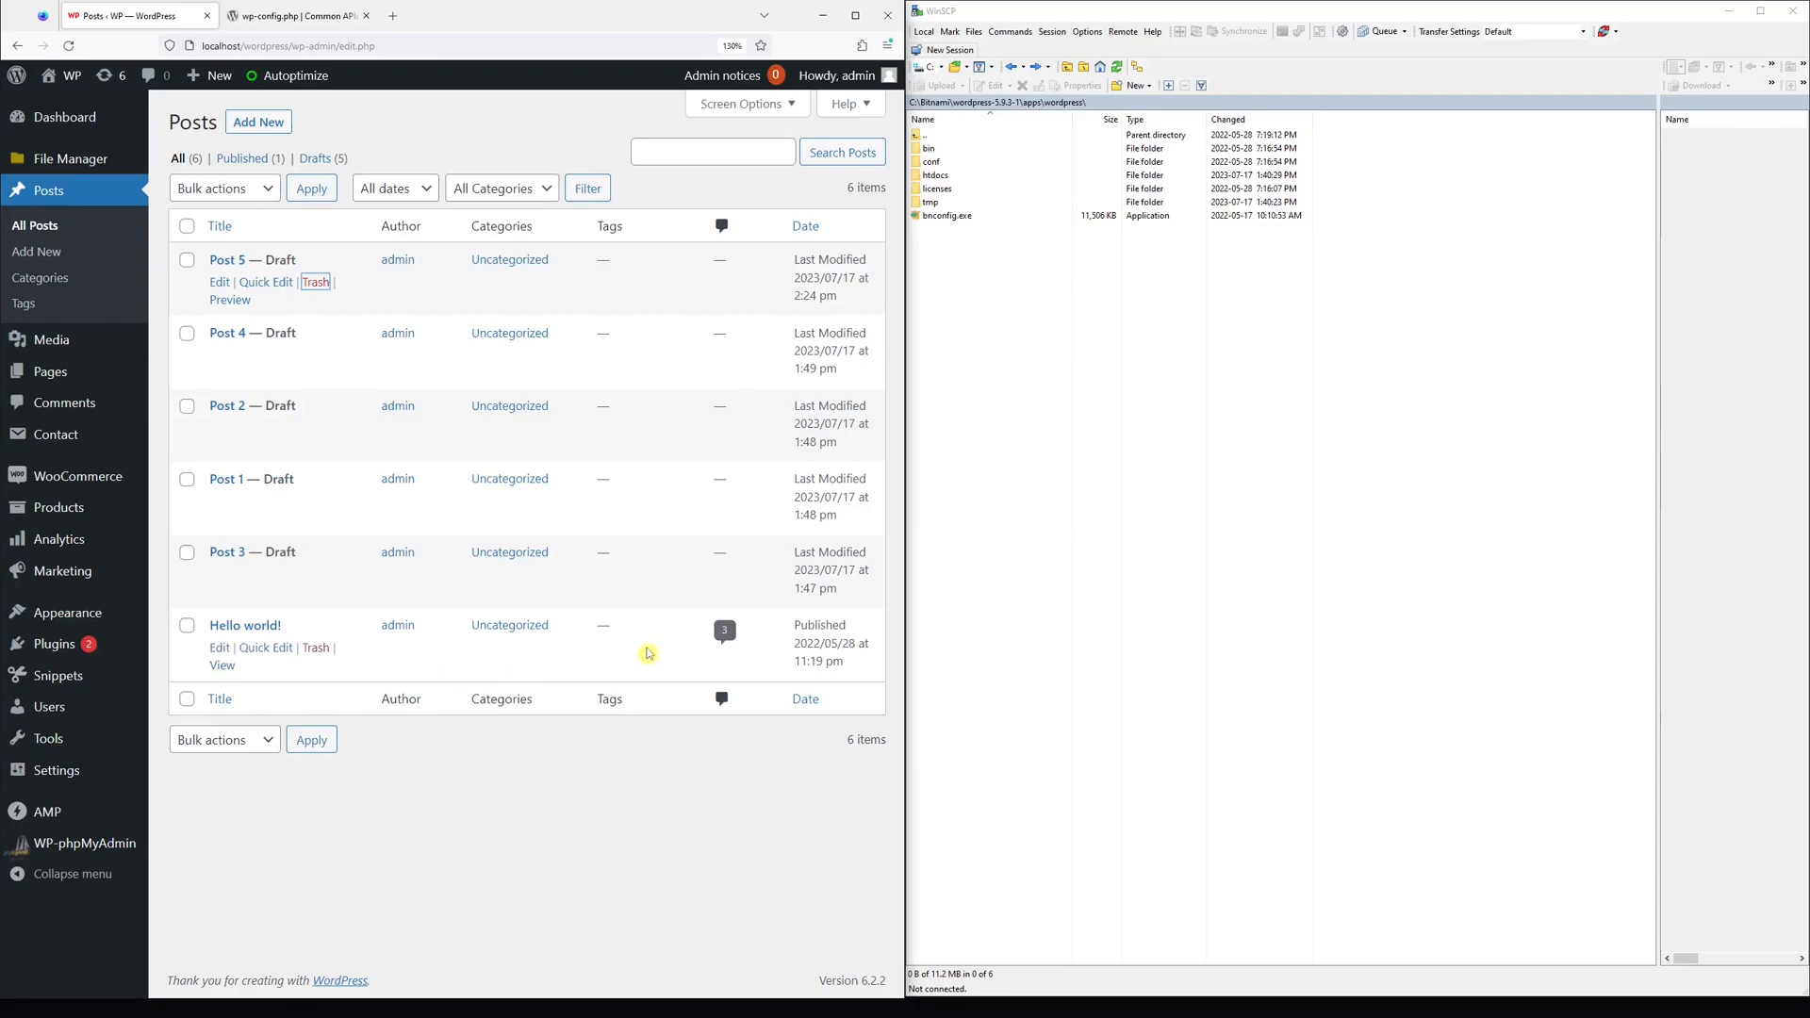
mouse_move(407, 649)
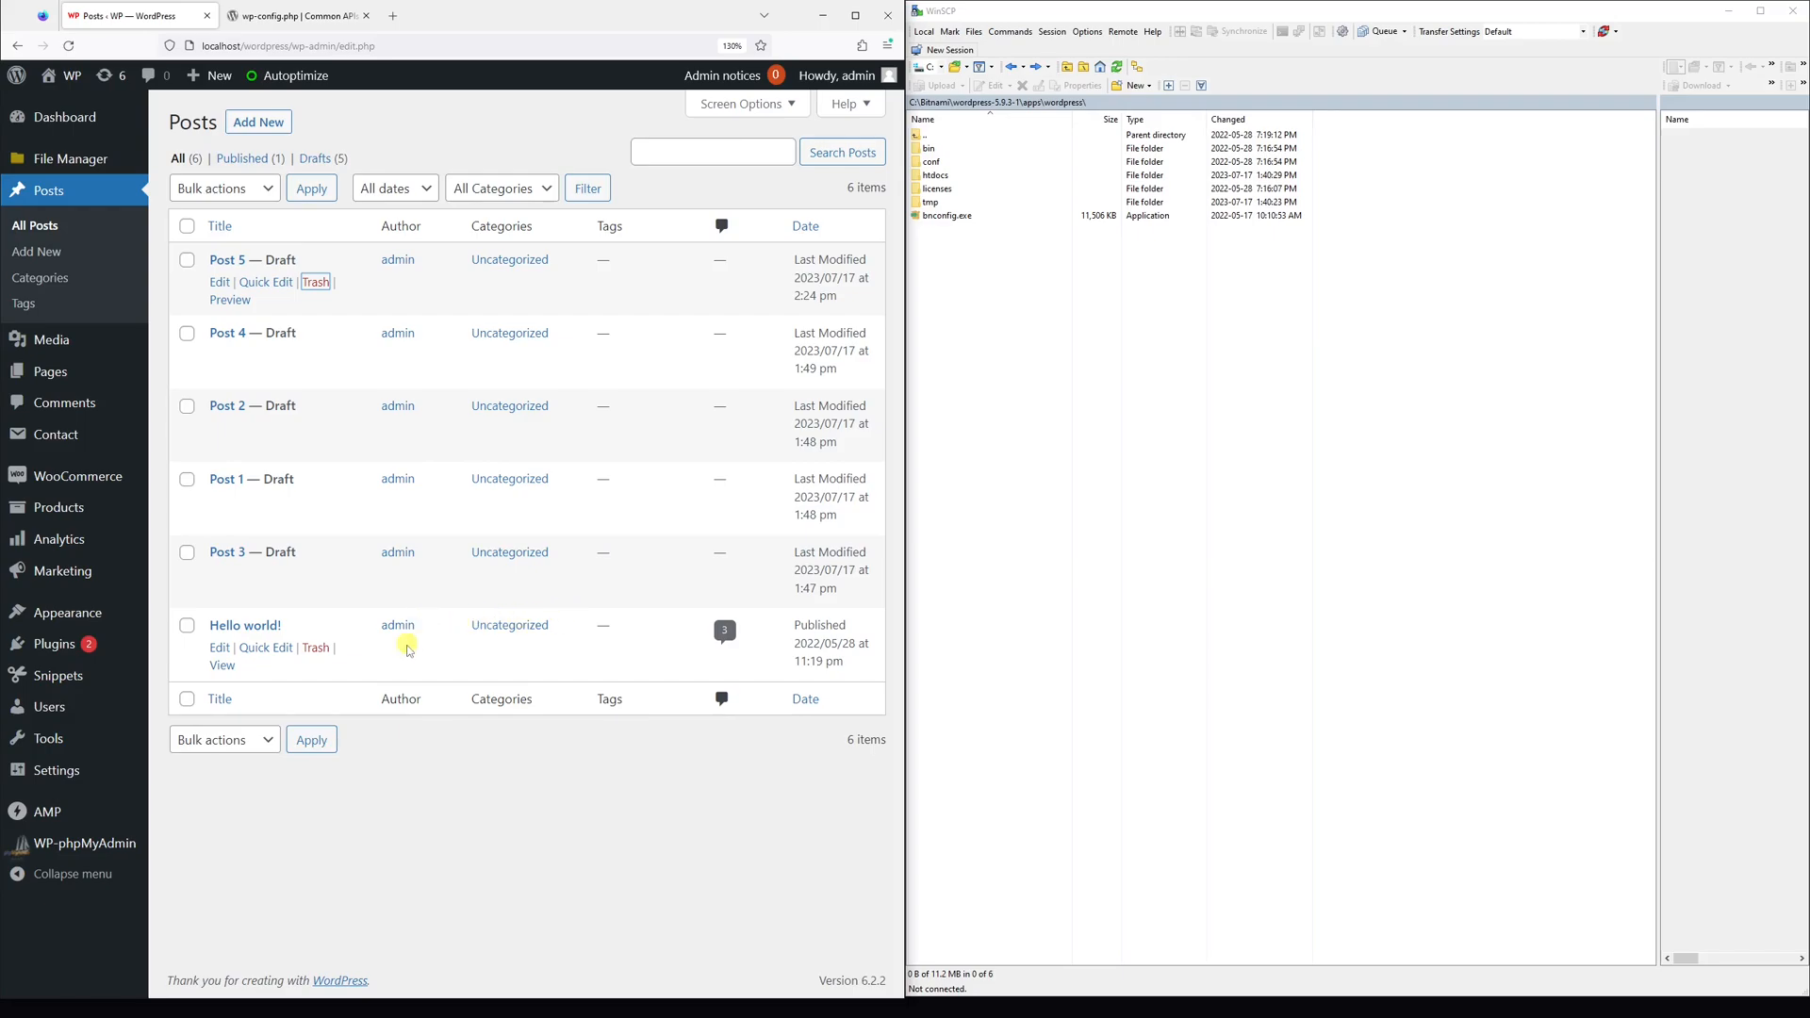
mouse_move(297, 333)
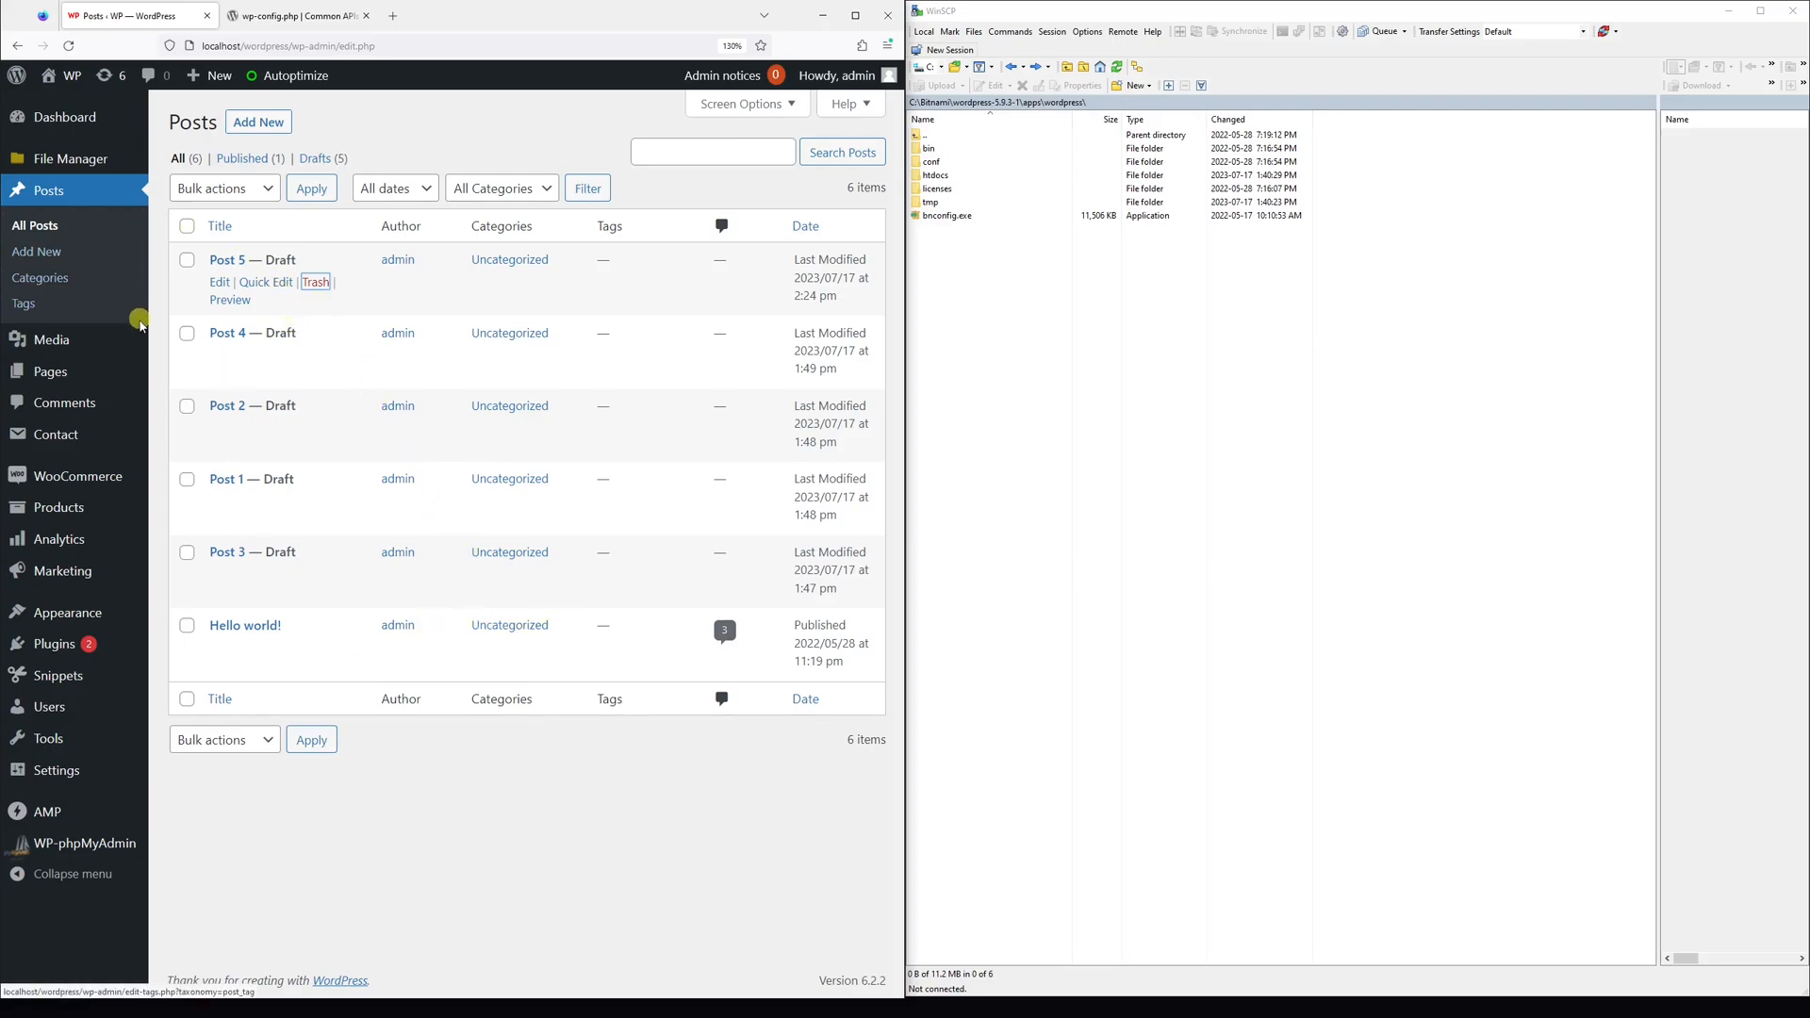
mouse_move(305, 340)
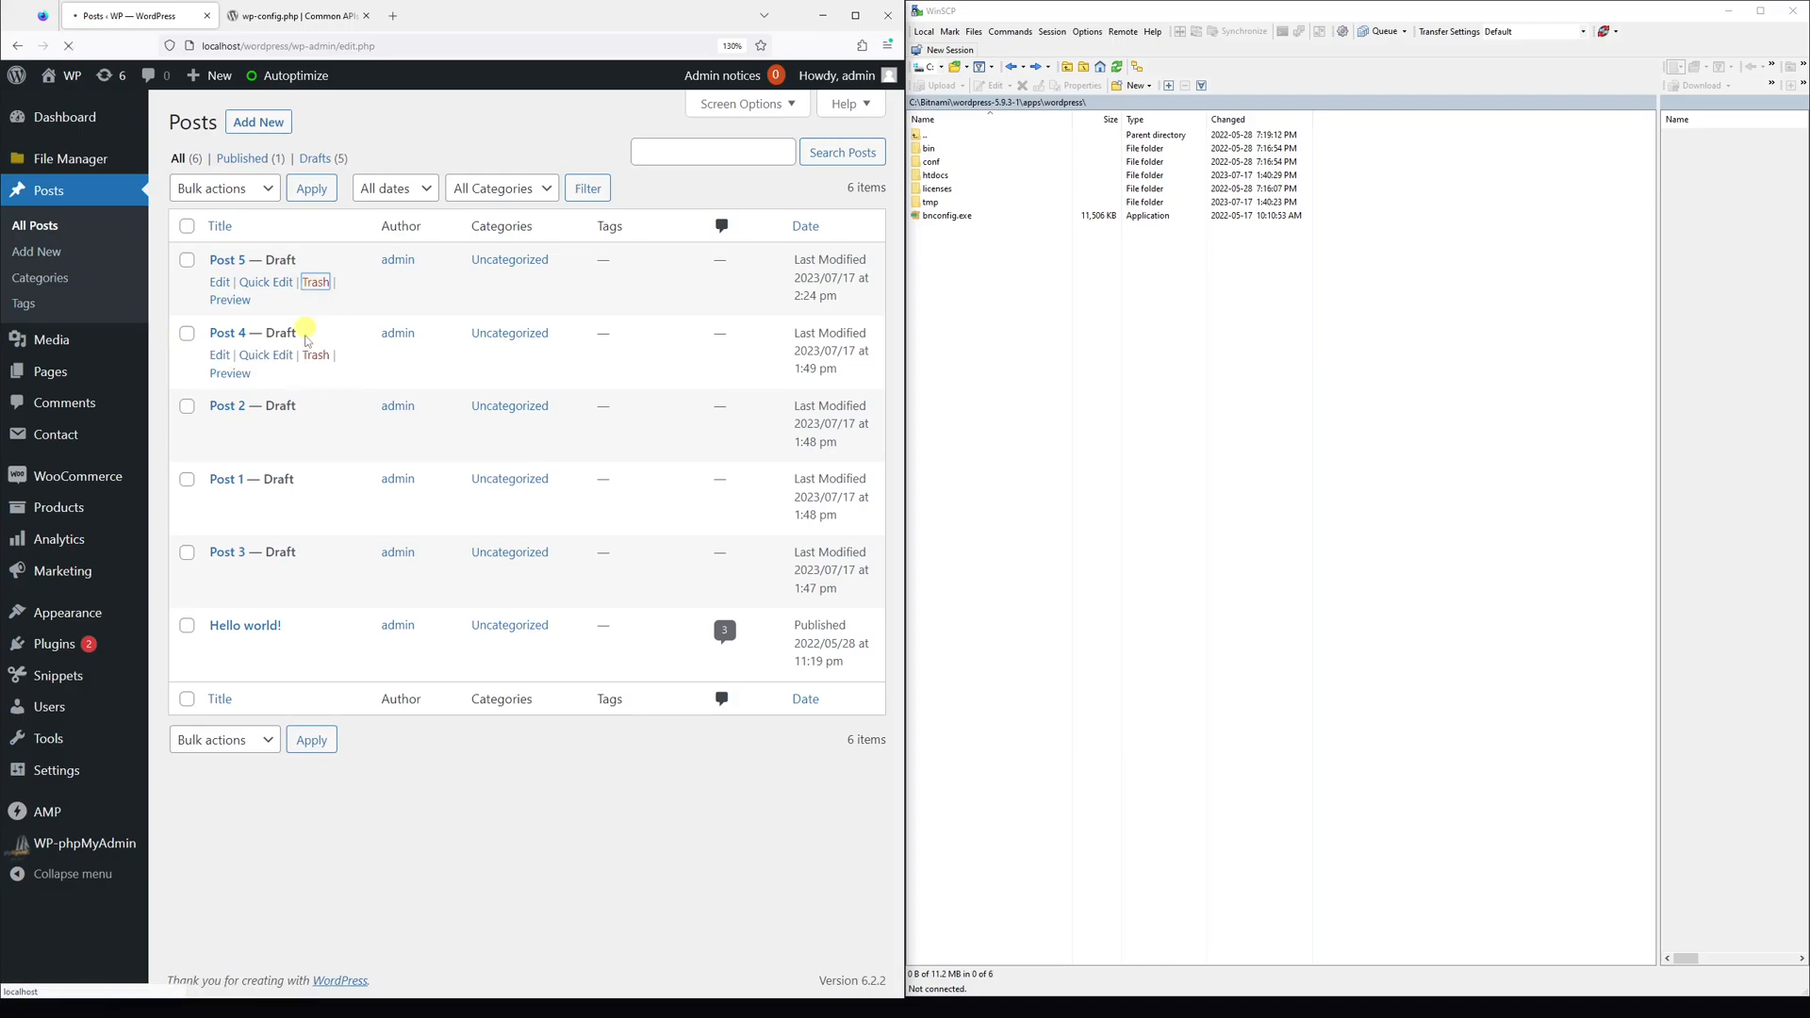
Trash Post 5, view the Trash list, and switch to WinSCP.
left_click(314, 282)
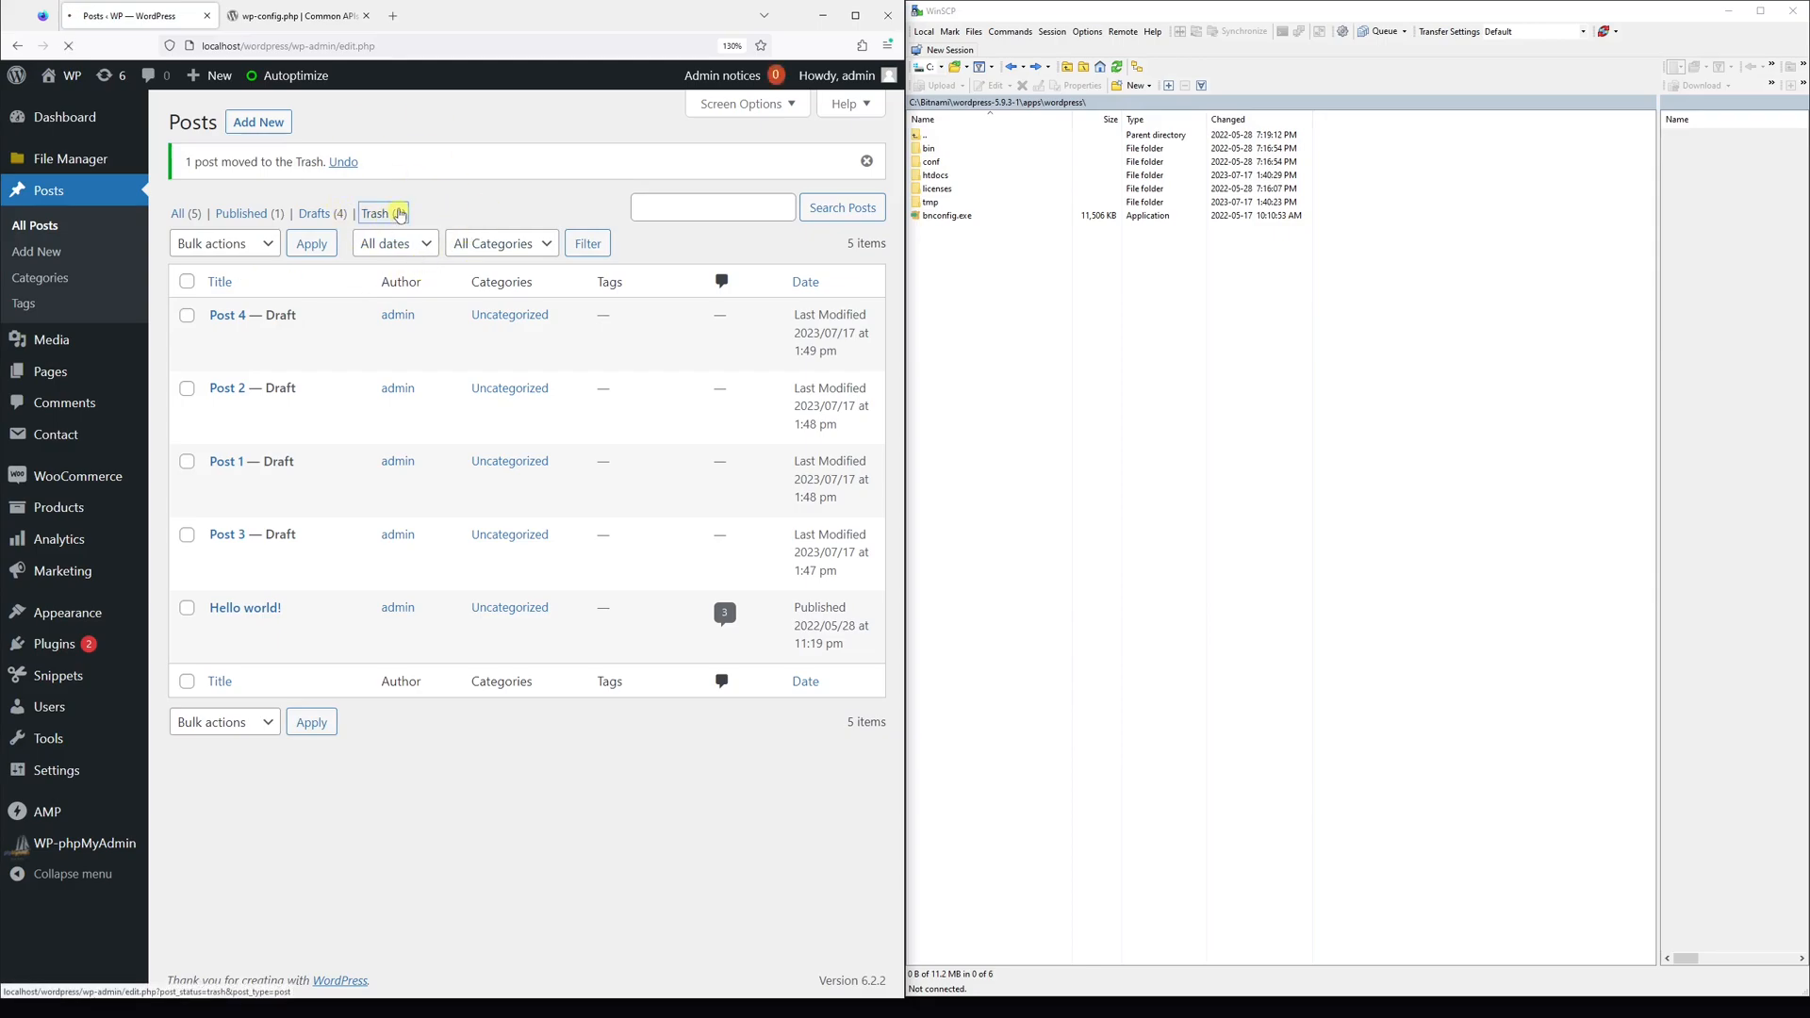
left_click(375, 214)
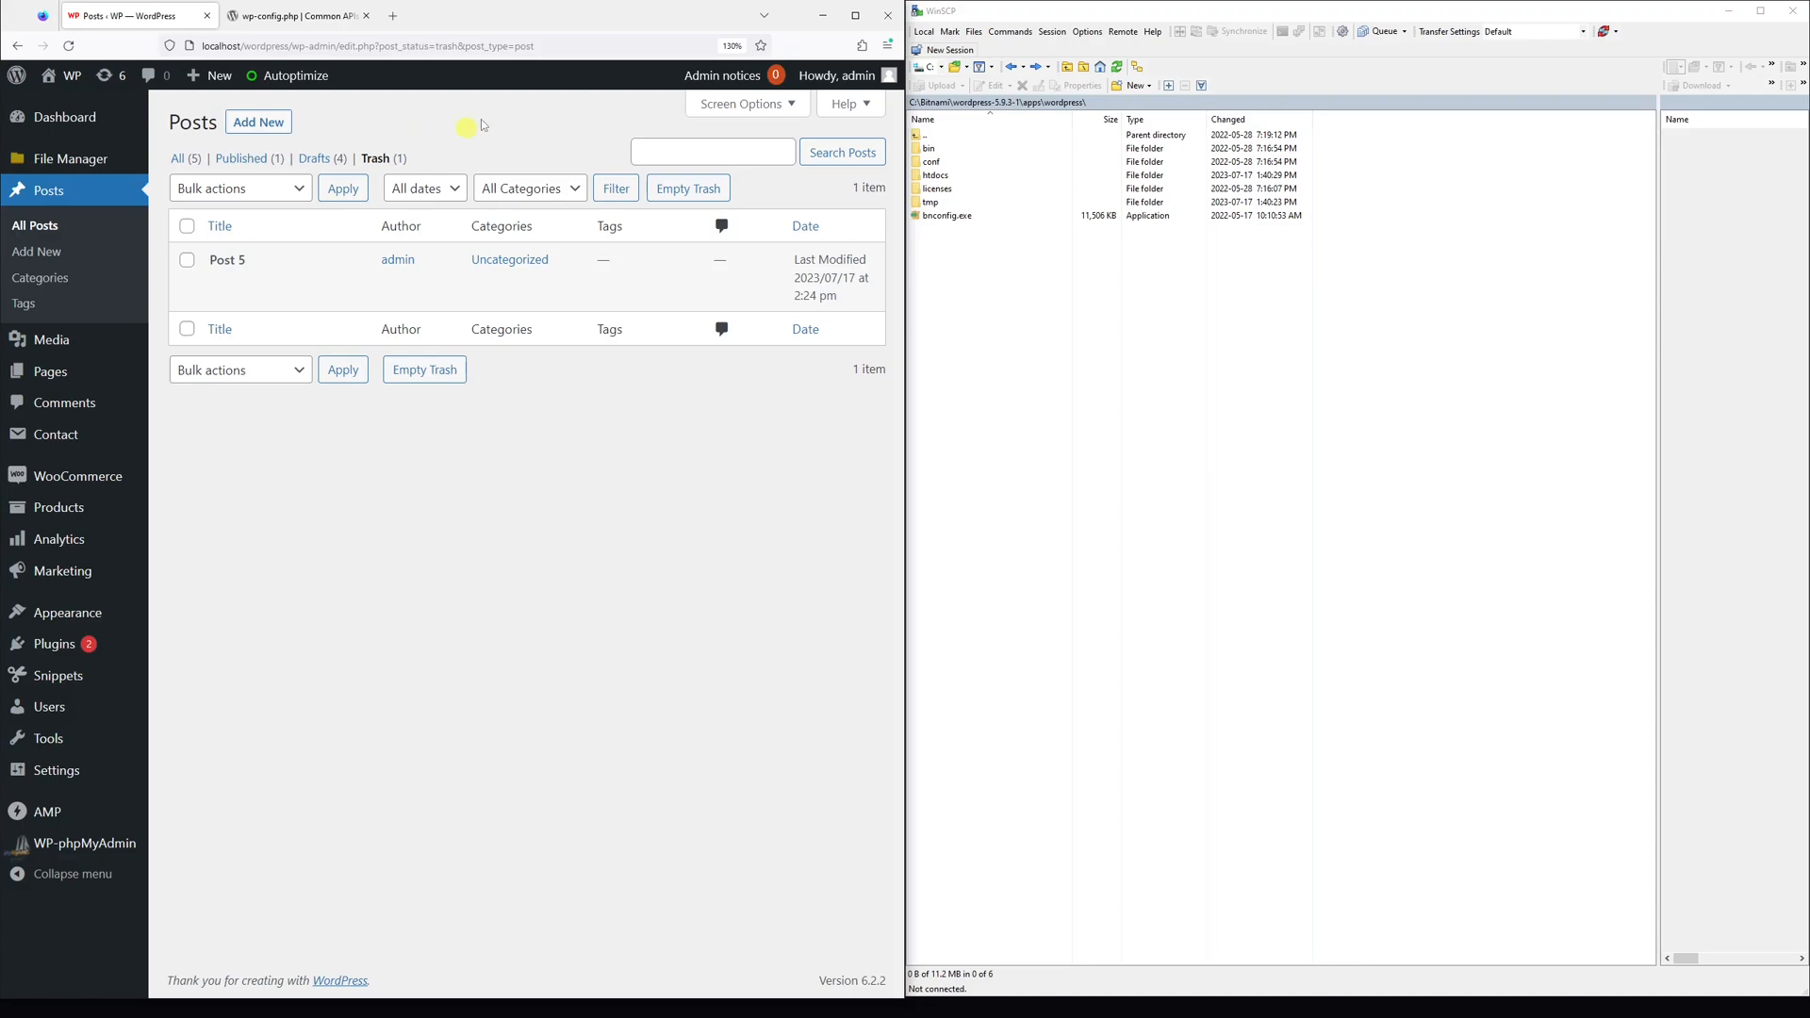
mouse_move(895, 384)
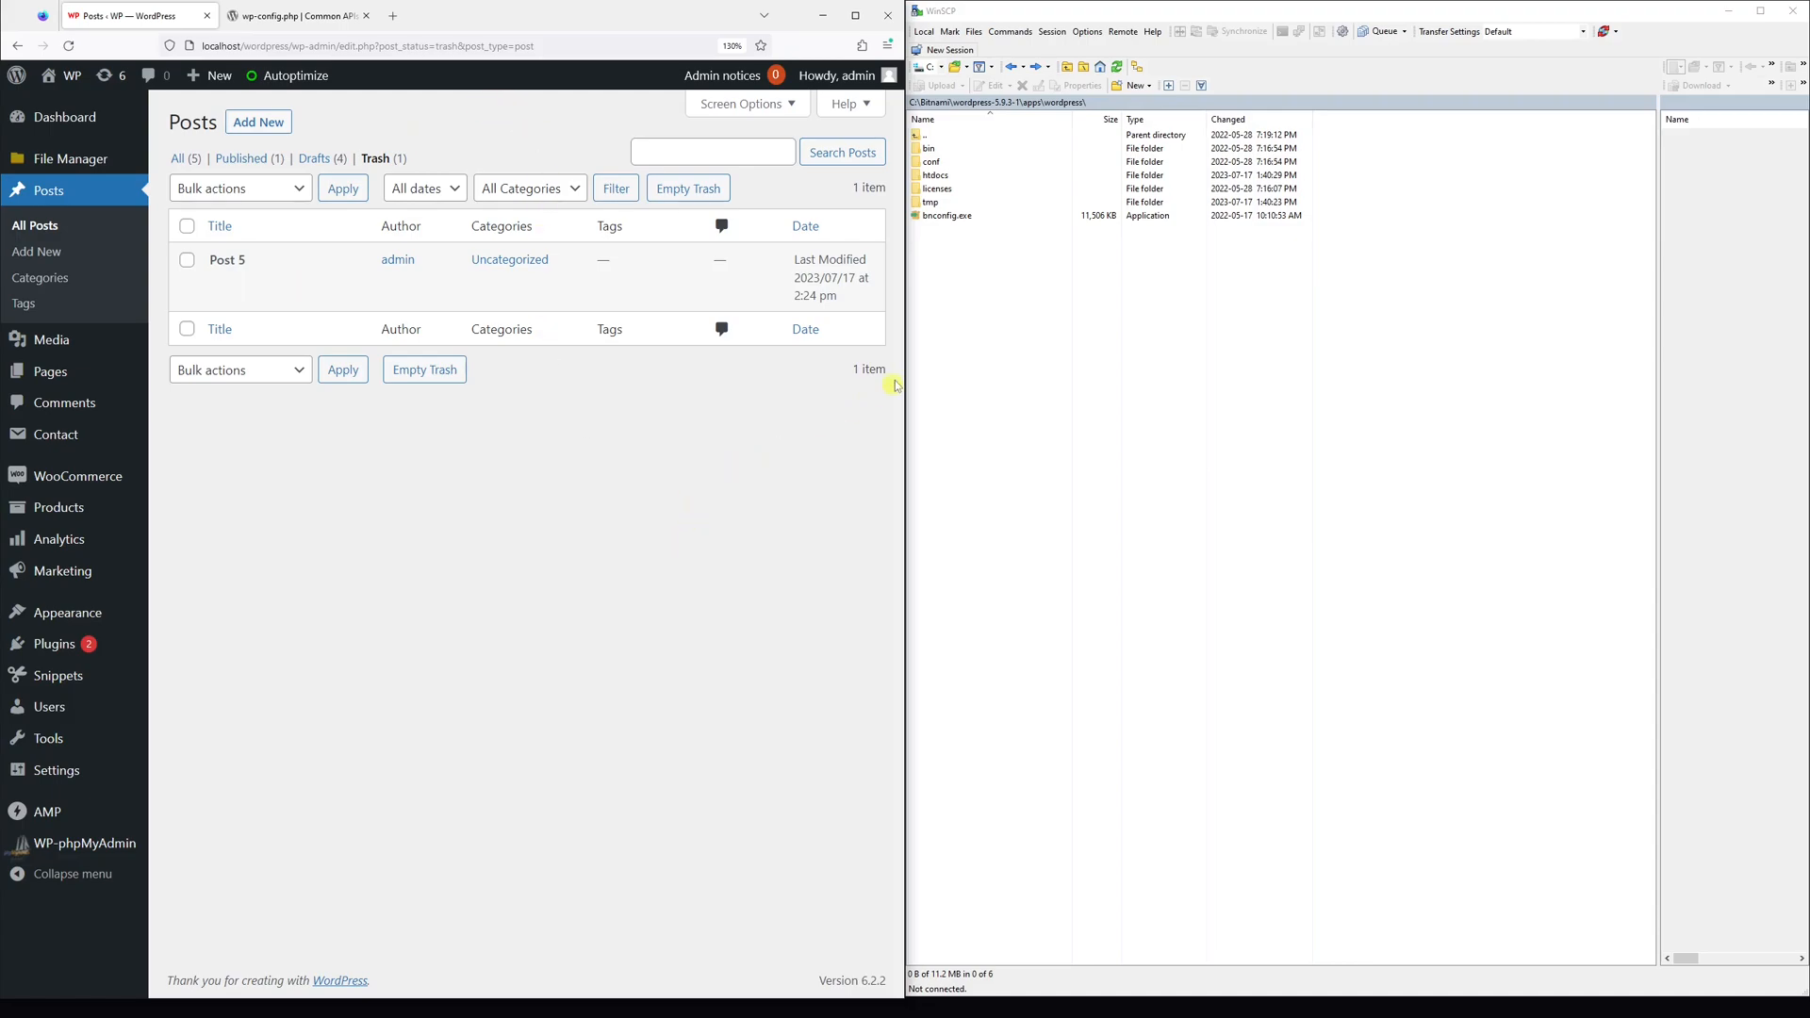
left_click(935, 175)
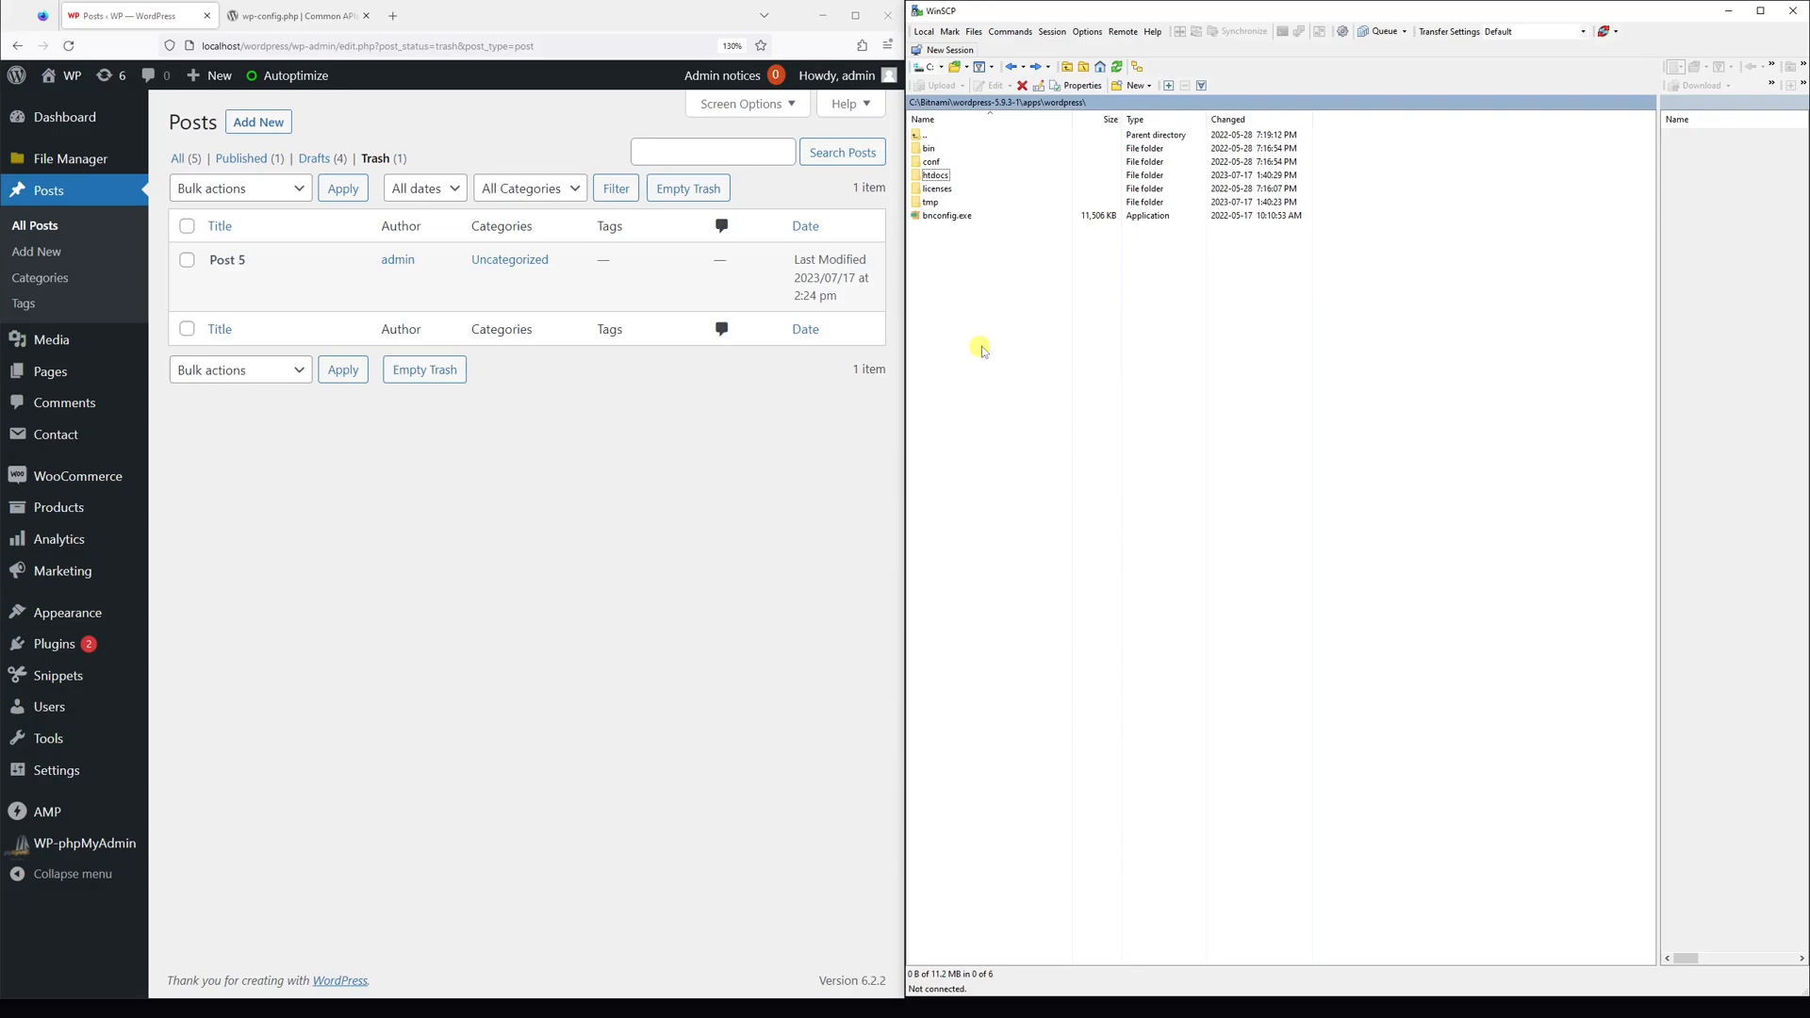
Open htdocs and load wp-config.php in WinSCP's internal editor.
left_click(936, 174)
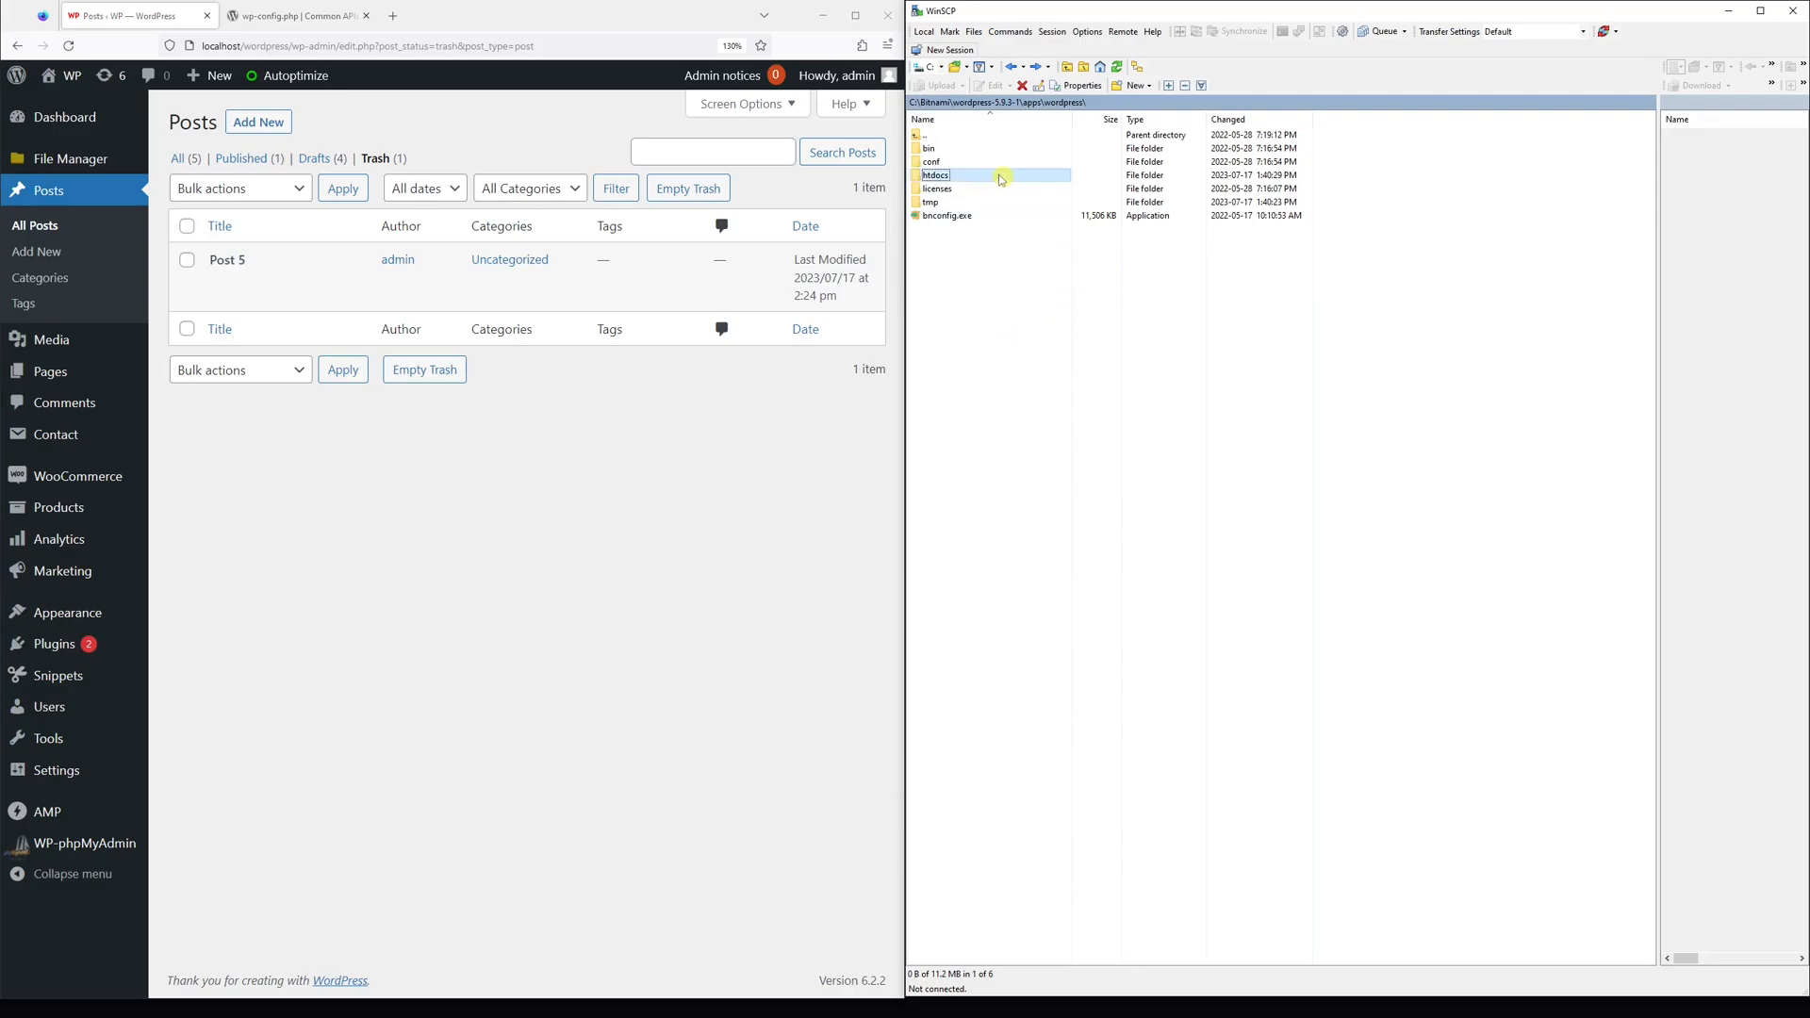
double_click(935, 175)
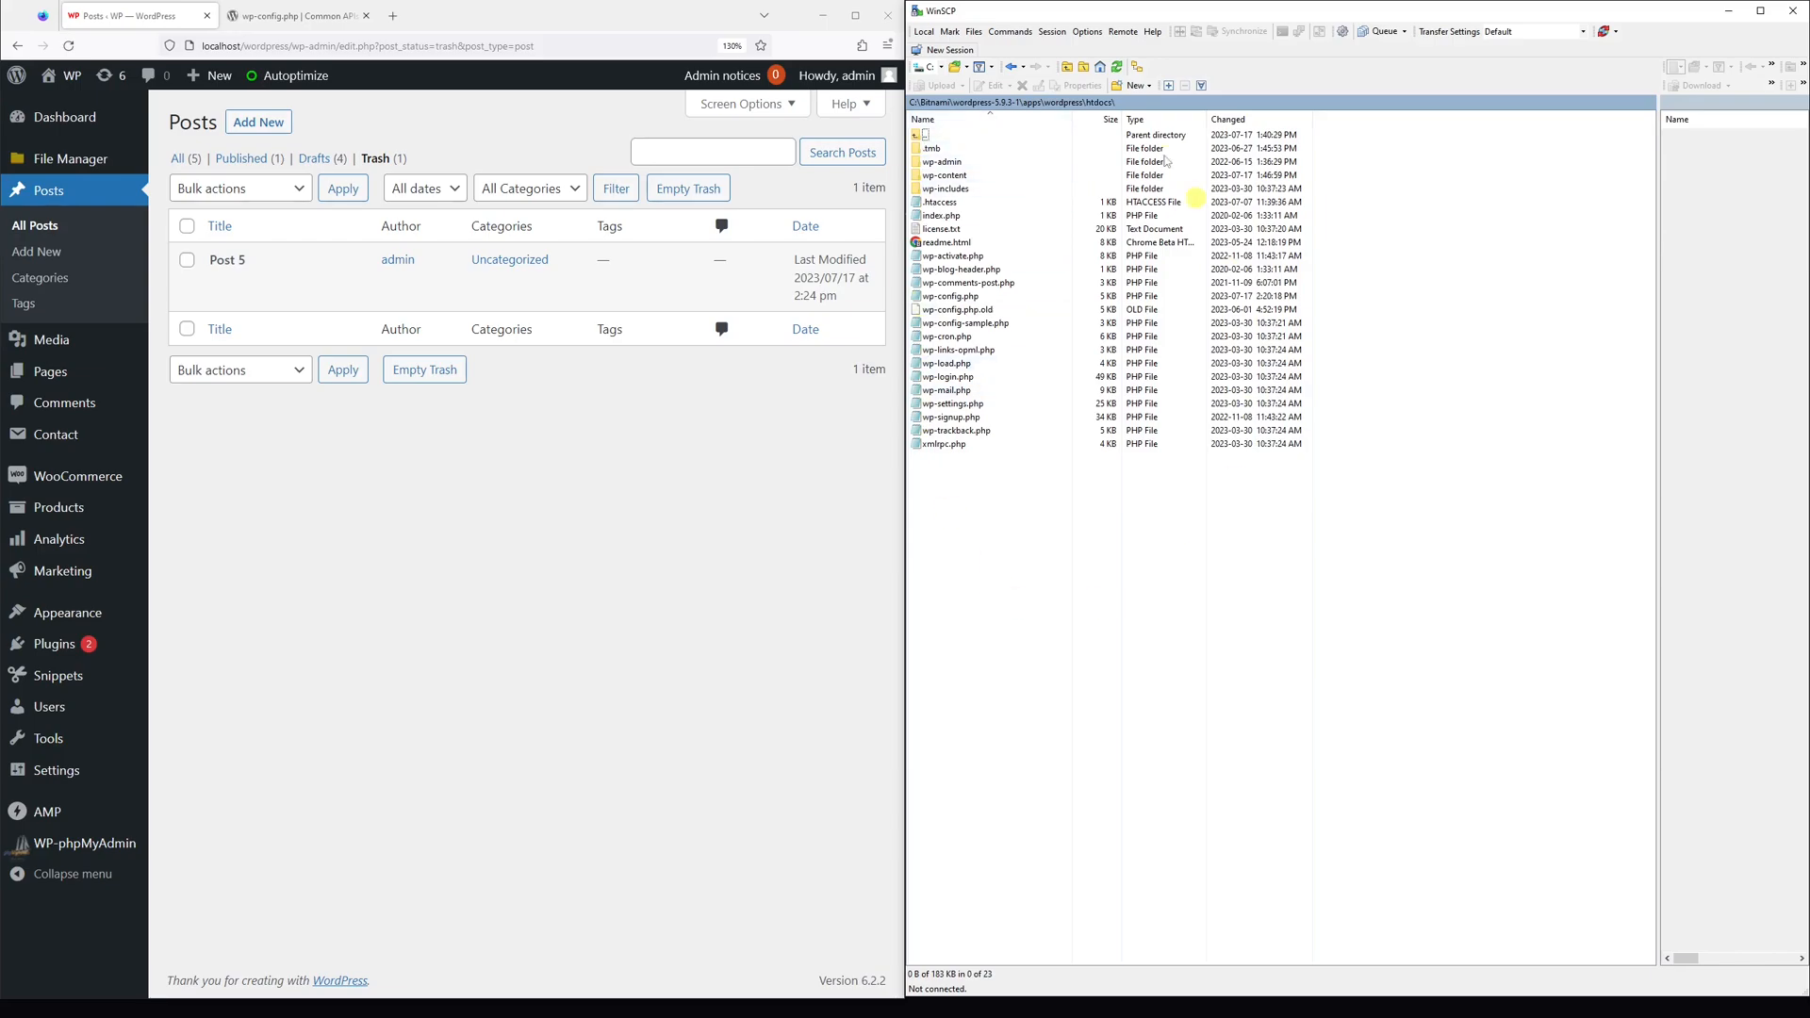
left_click(966, 283)
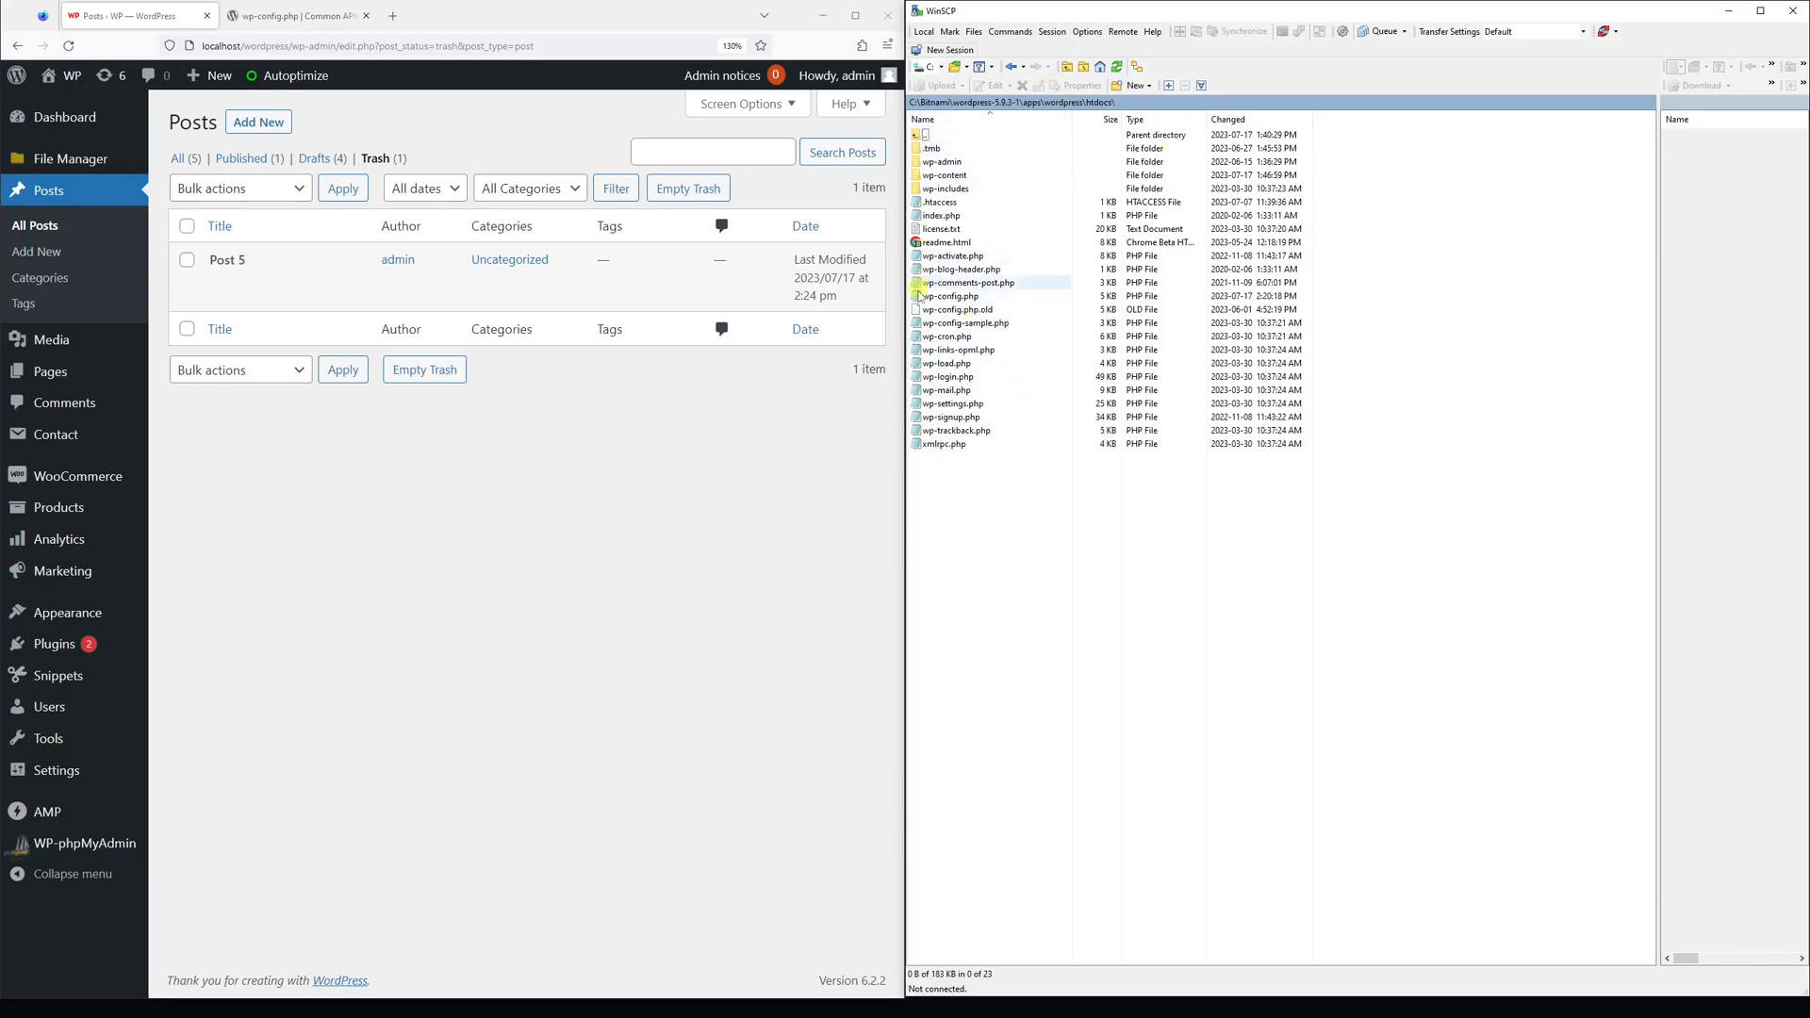
left_click(949, 295)
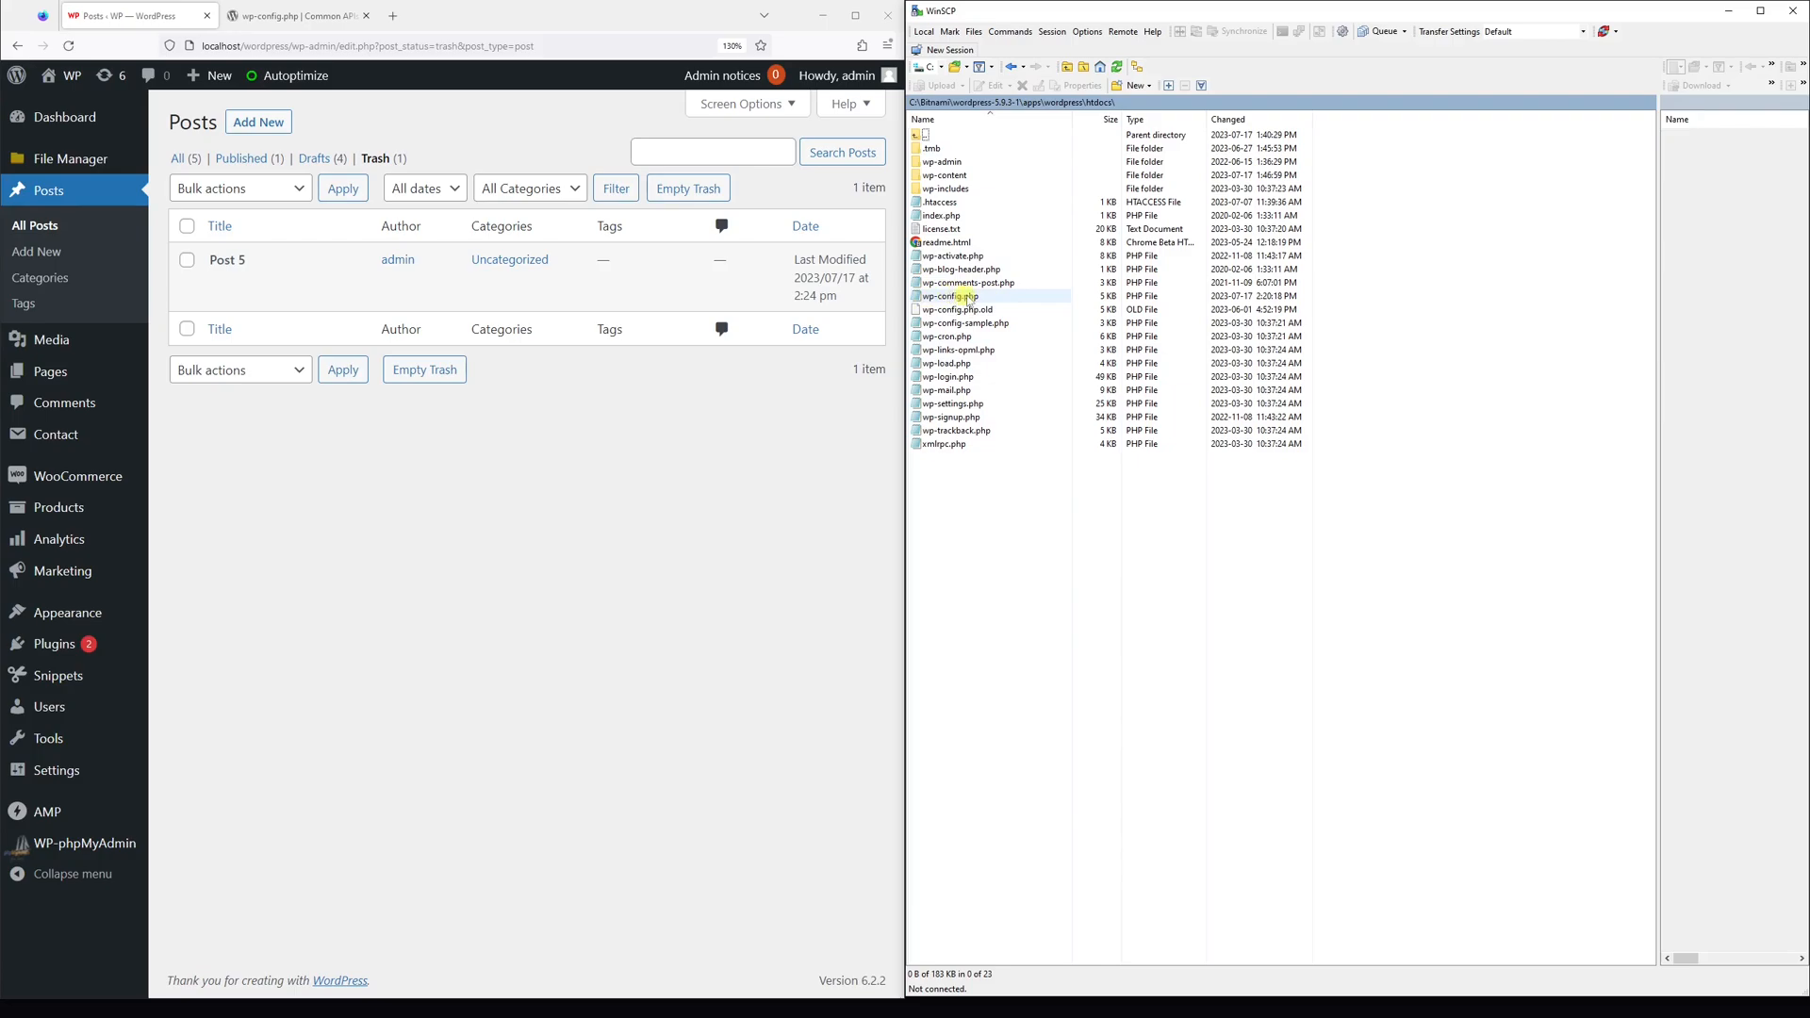
left_click(949, 297)
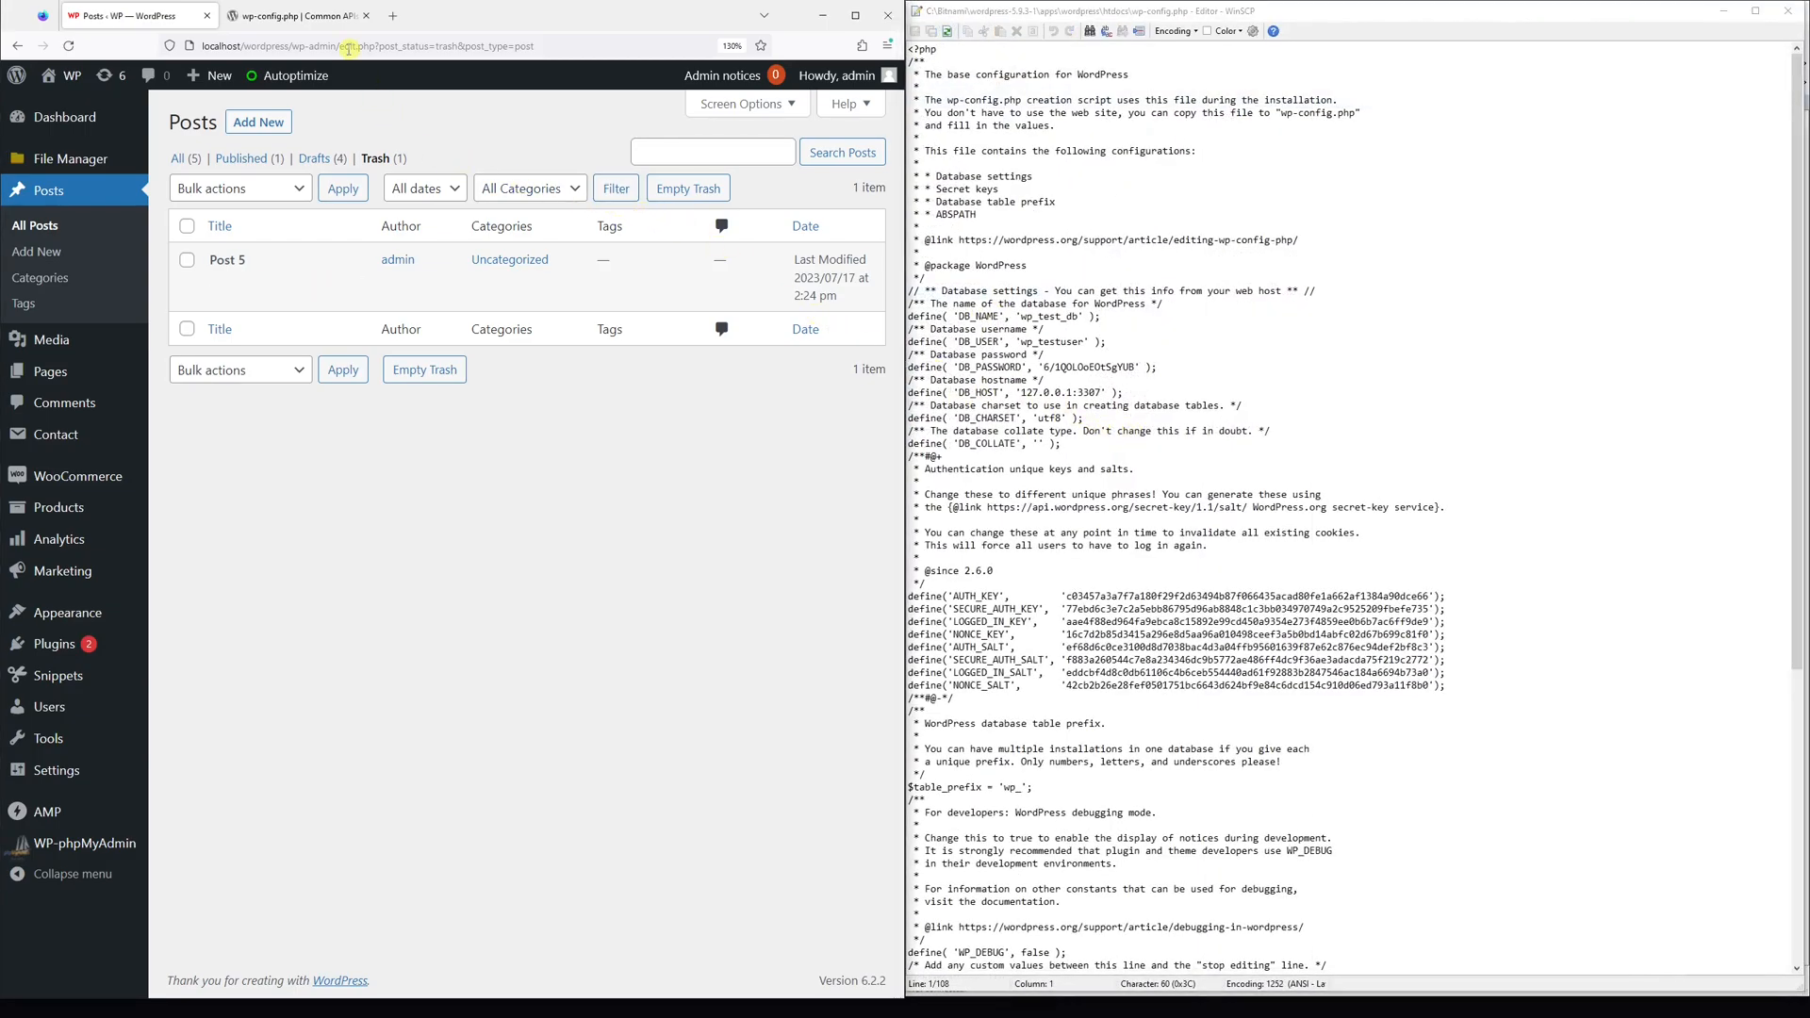
Copy define( 'EMPTY_TRASH_DAYS', 30 ) from the Empty Trash docs section.
left_click(295, 15)
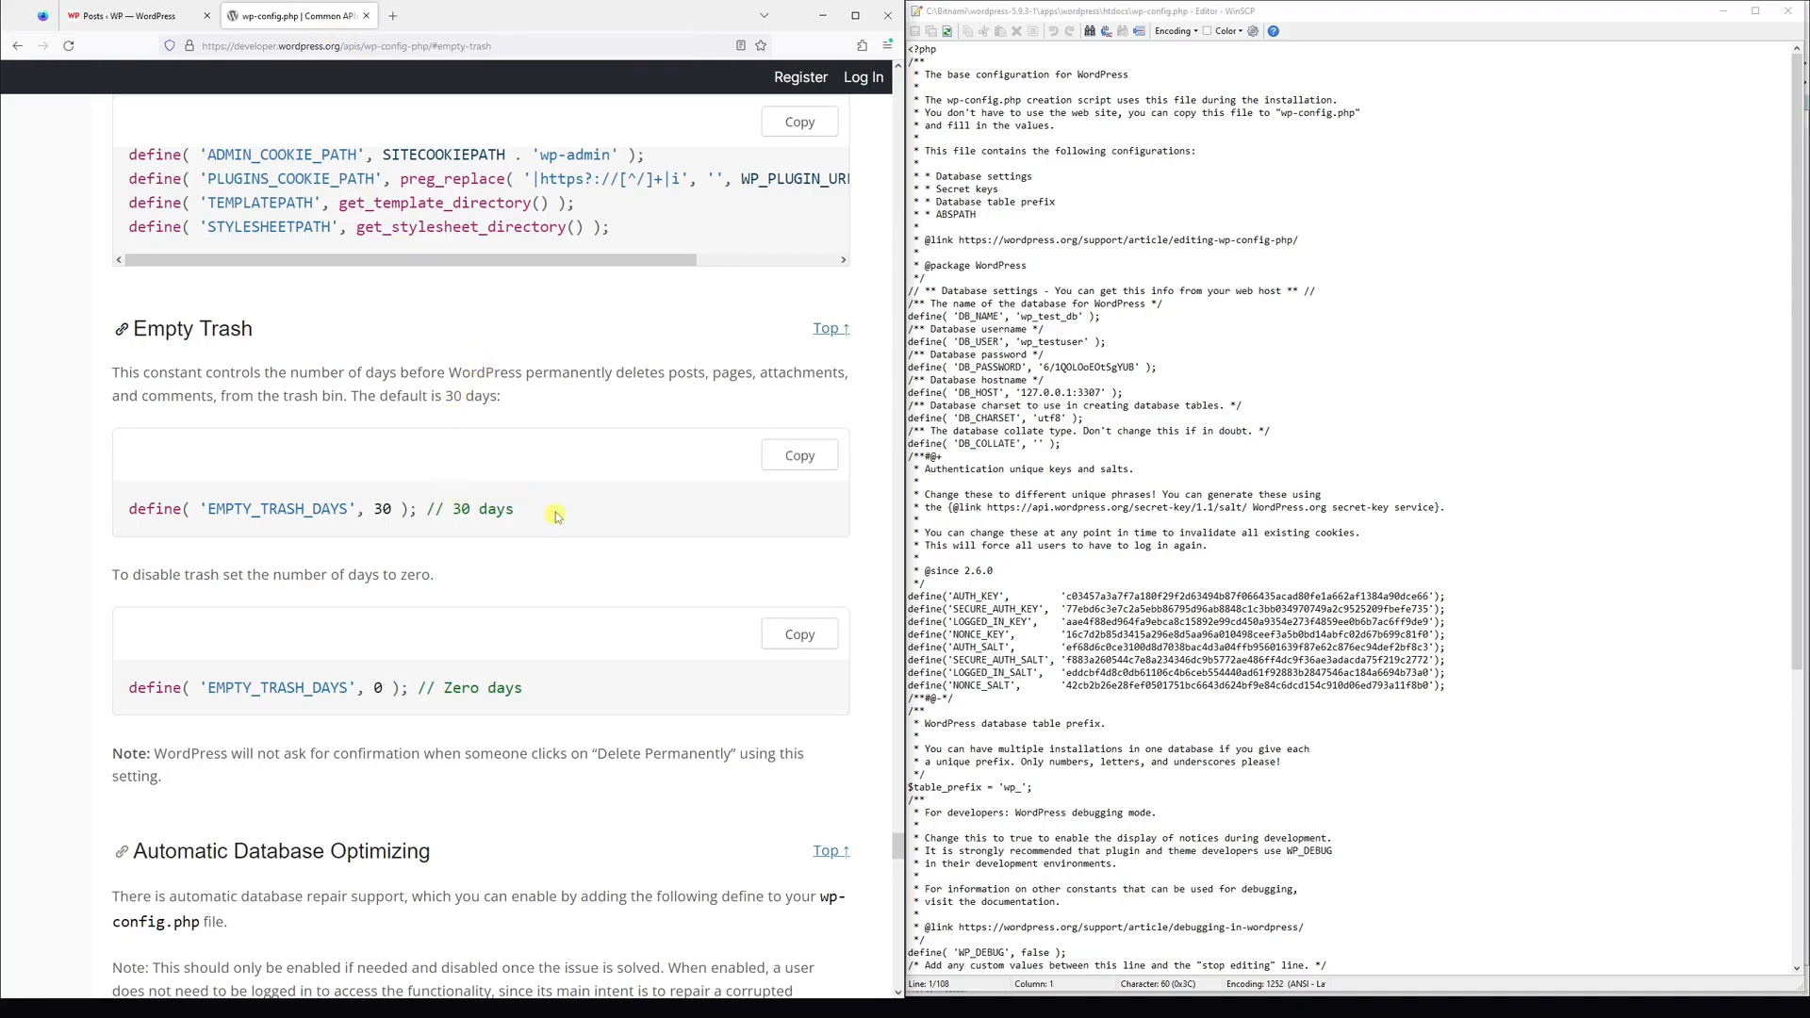
mouse_move(133, 513)
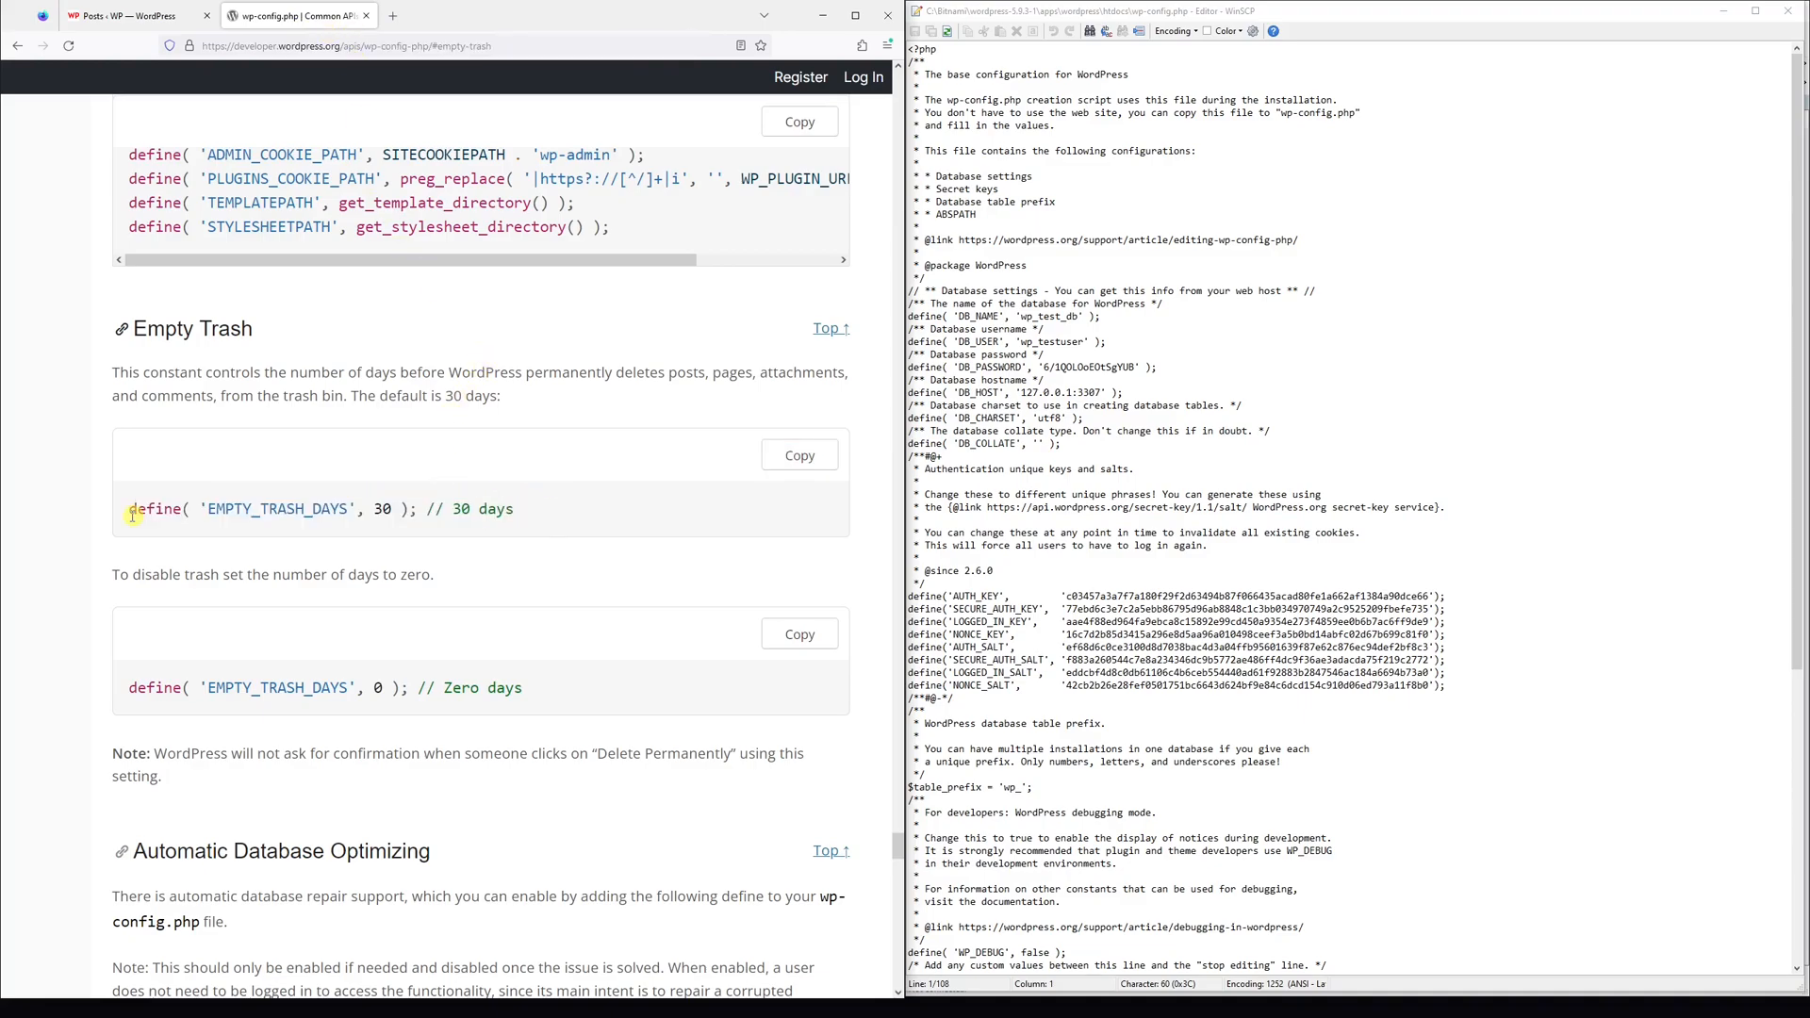
mouse_move(336, 510)
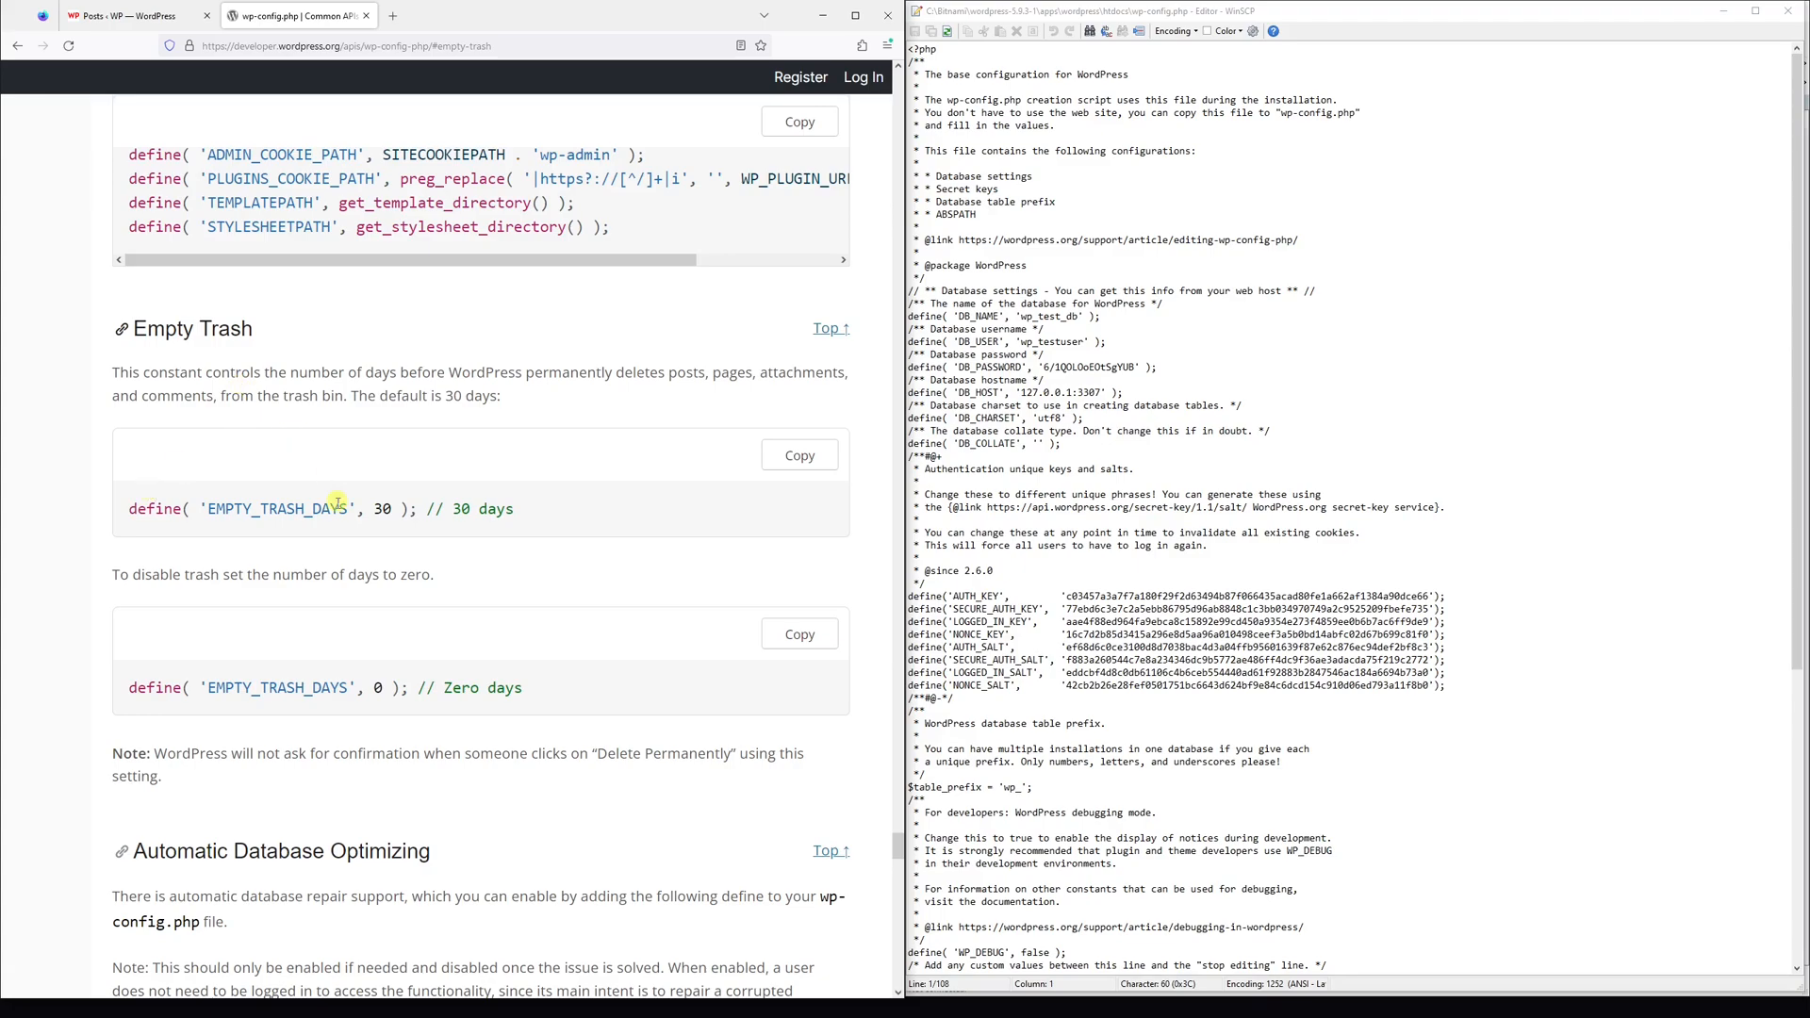
mouse_move(654, 452)
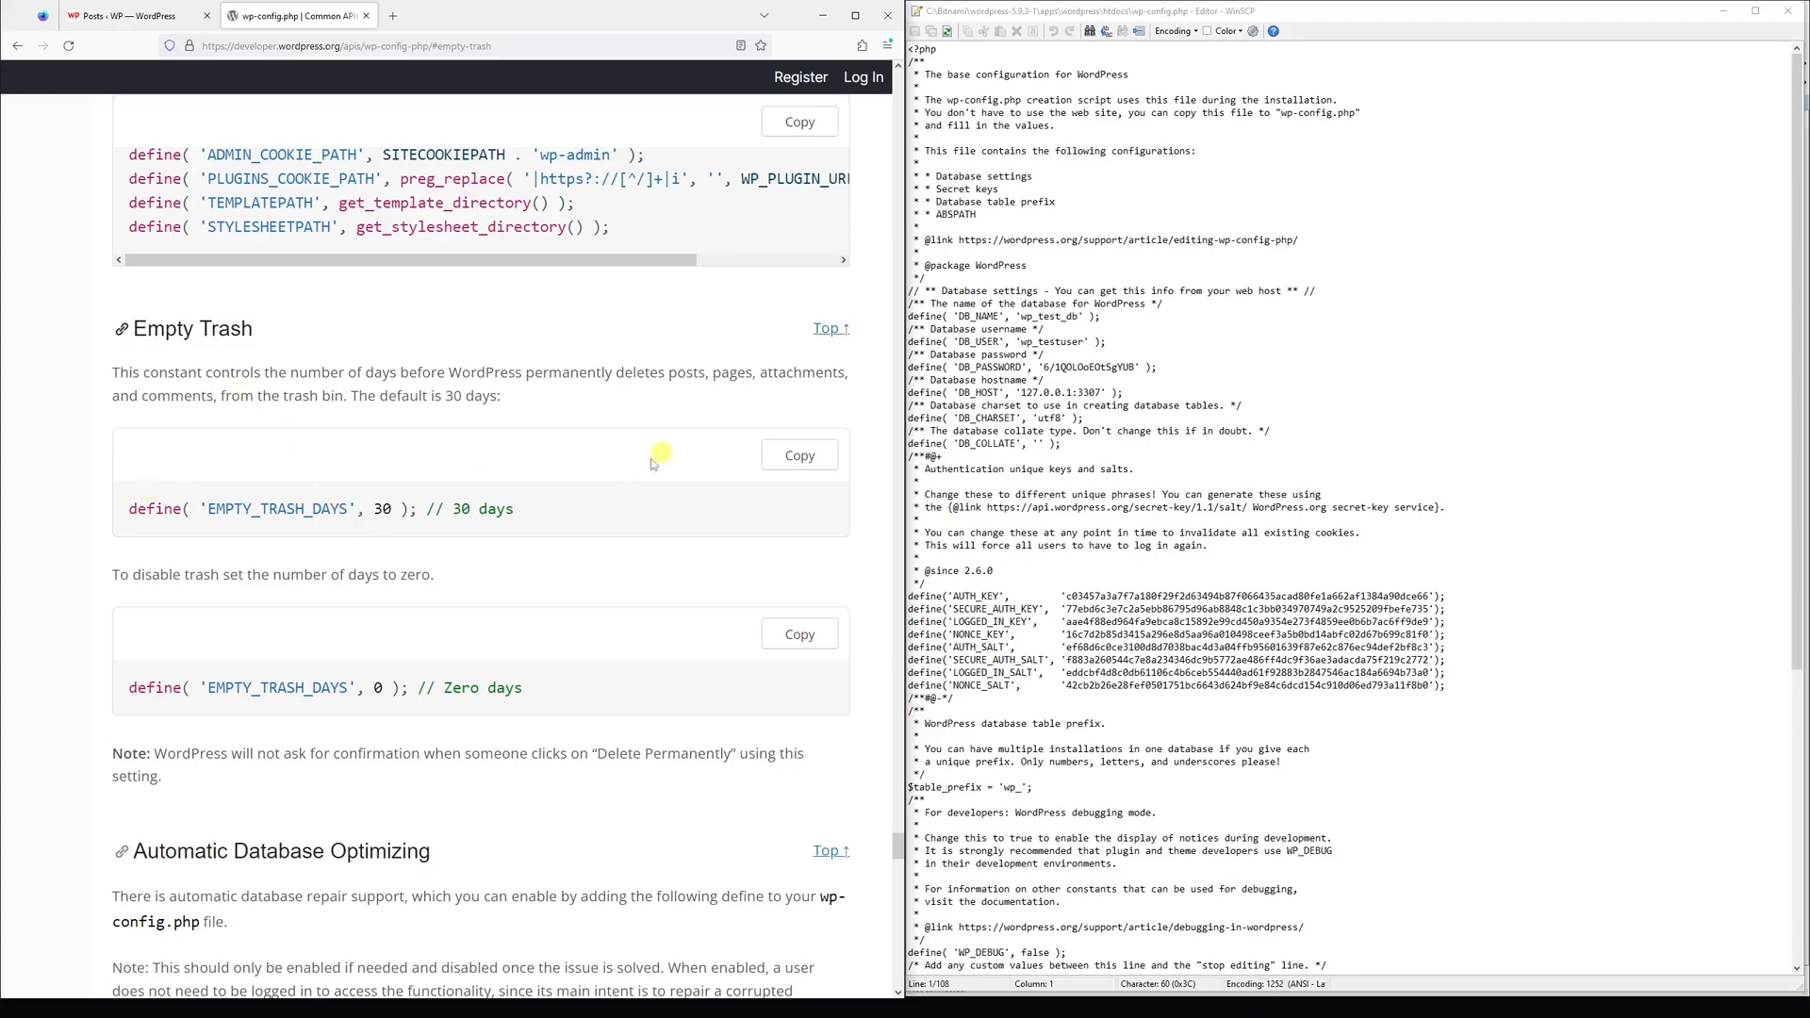
left_click(798, 454)
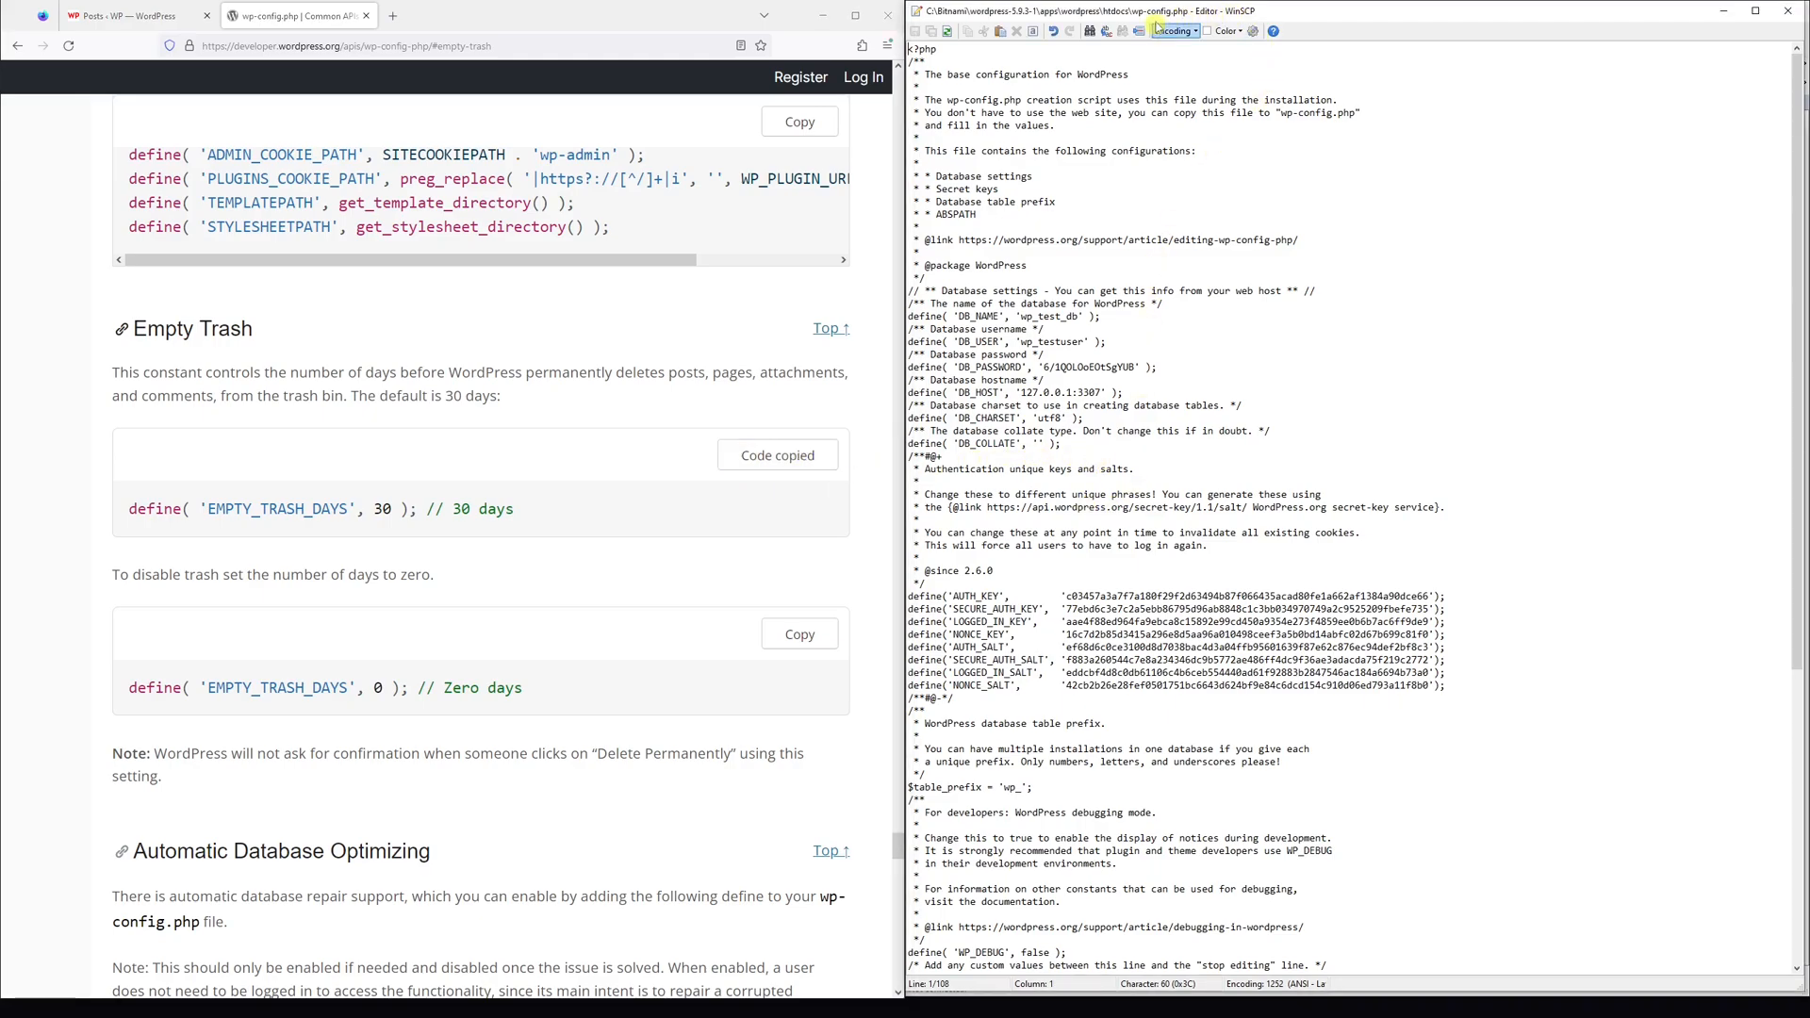
Scroll wp-config.php to WP_DEBUG and add EMPTY_TRASH_DAYS set to 7 days.
scroll("down", 3)
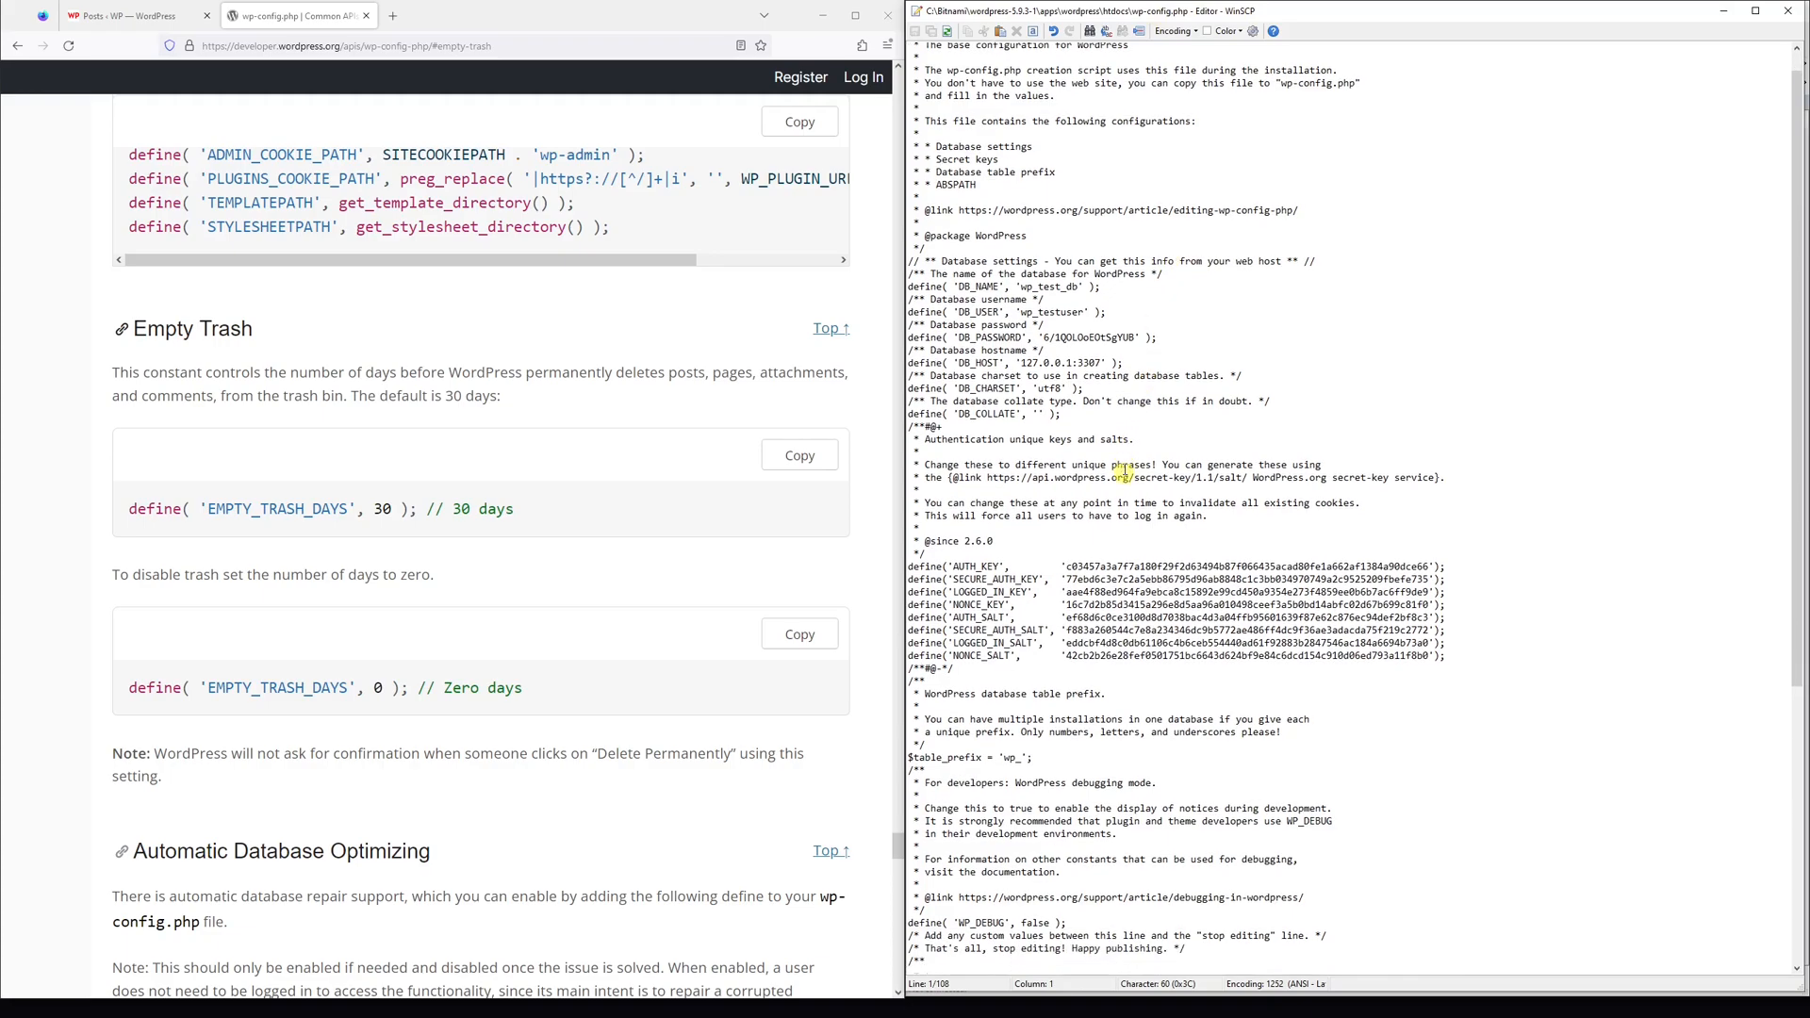
scroll("down", 3)
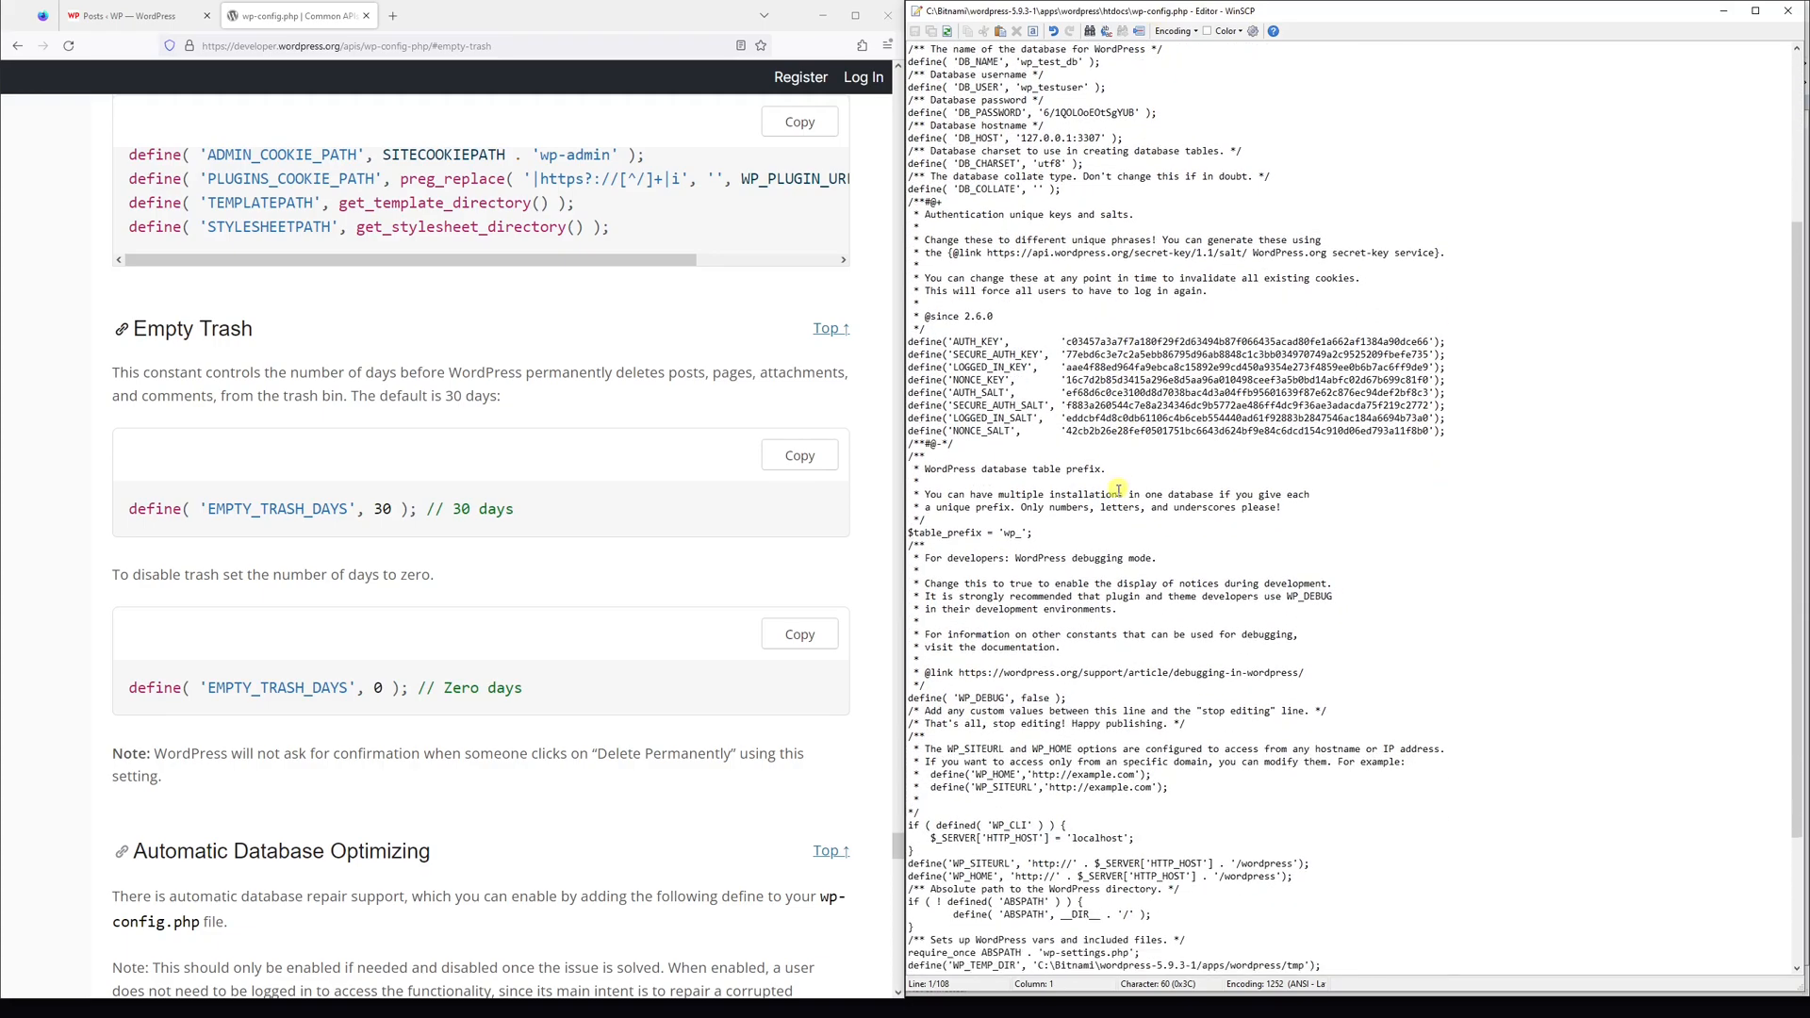
scroll("down", 3)
type("define( 'EMPTY_TRASH_DAYS', 7 ); // 7 days")
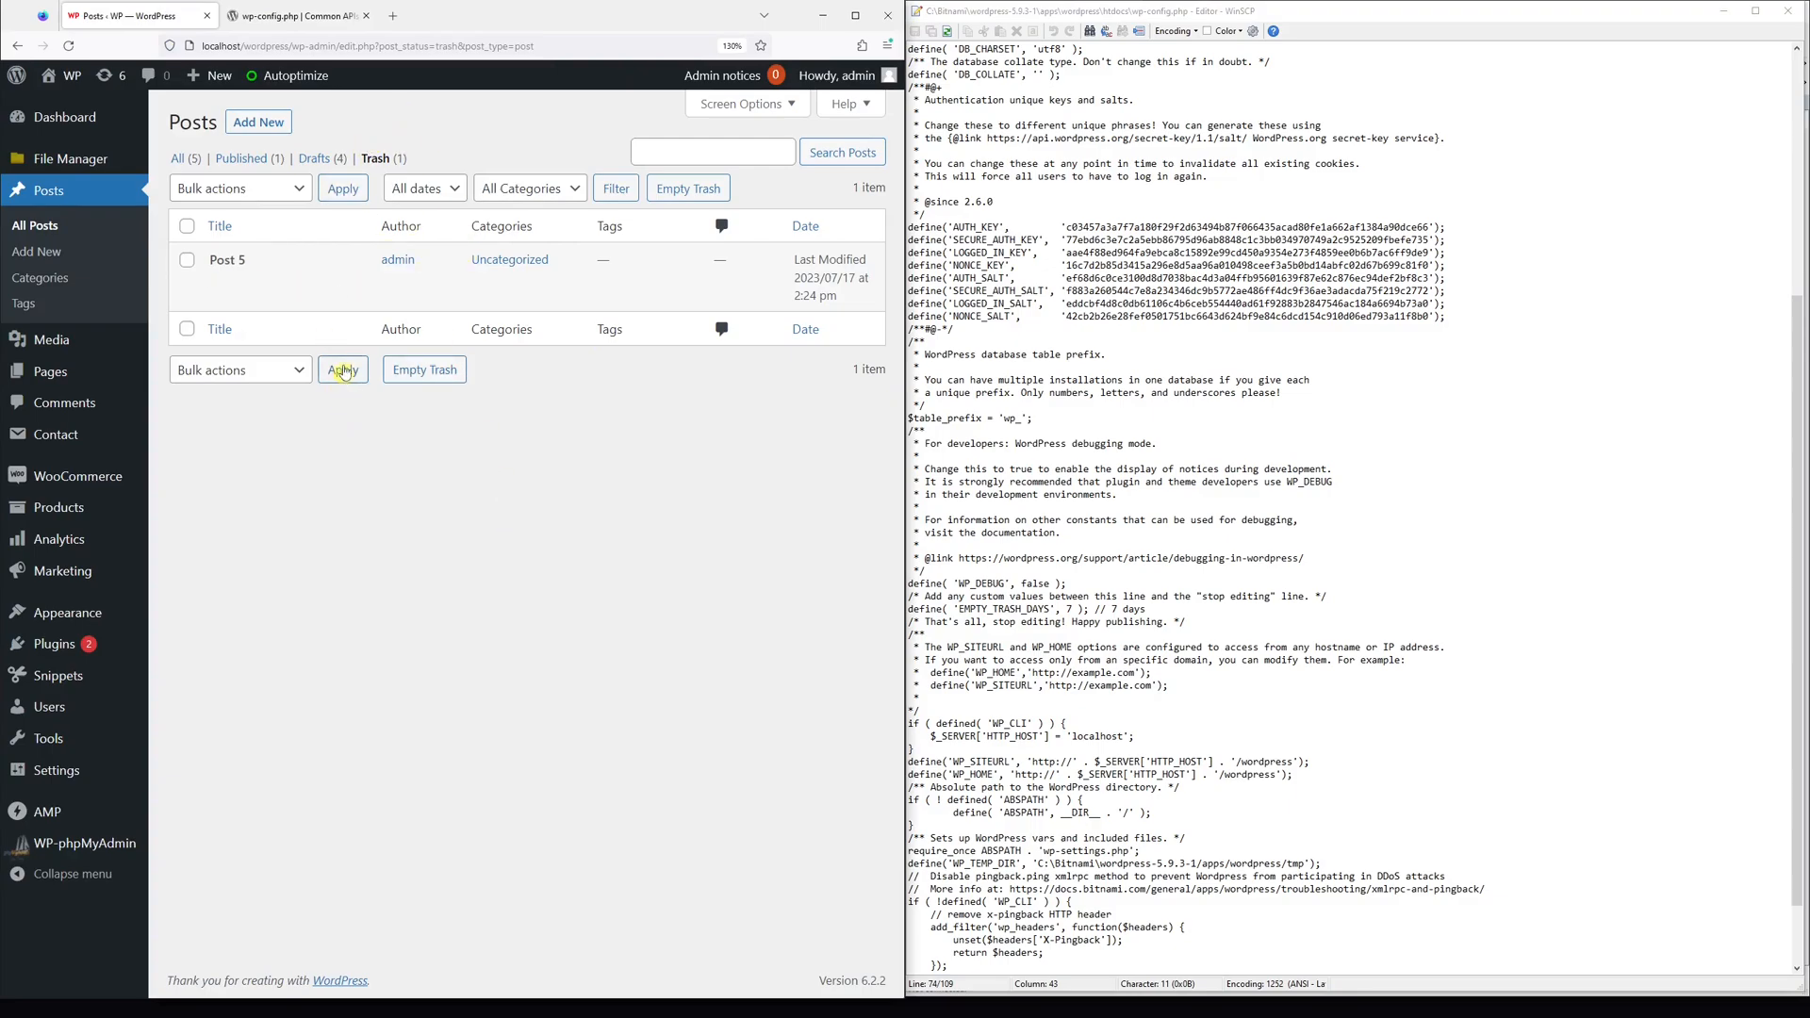
mouse_move(460, 104)
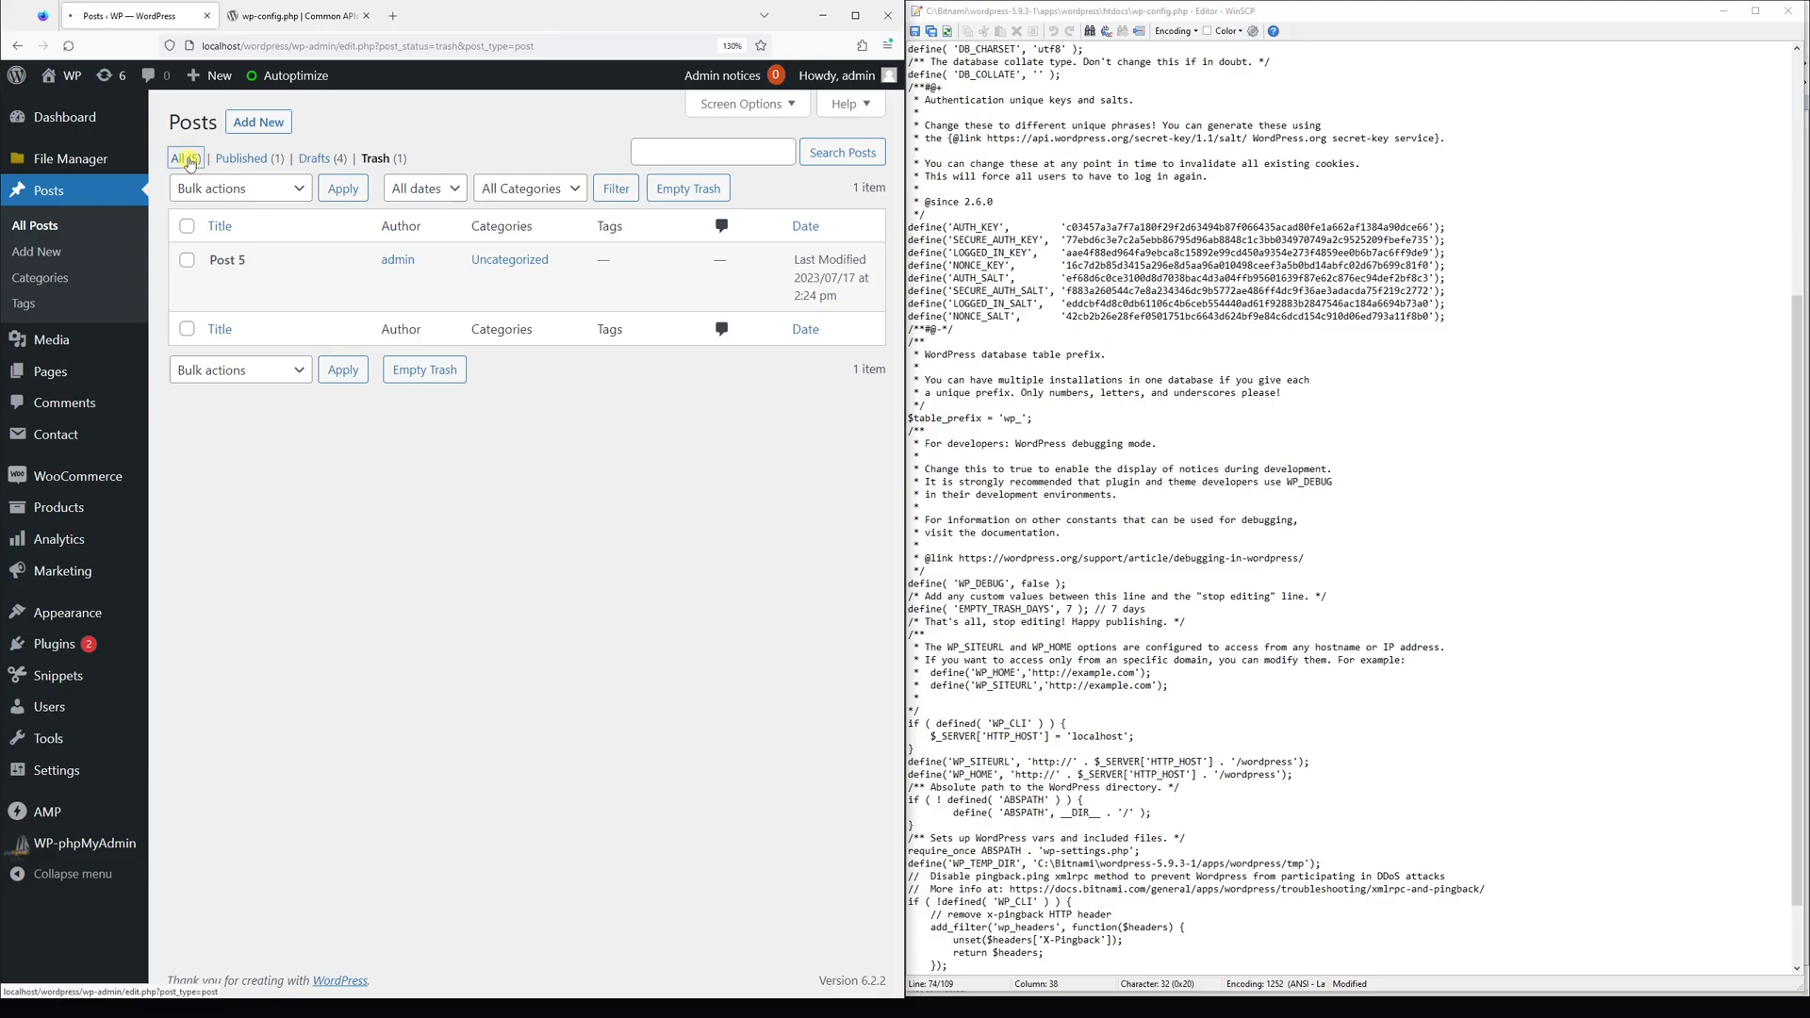
Change EMPTY_TRASH_DAYS to 0 with a '// 0 days' comment and save.
left_click(178, 158)
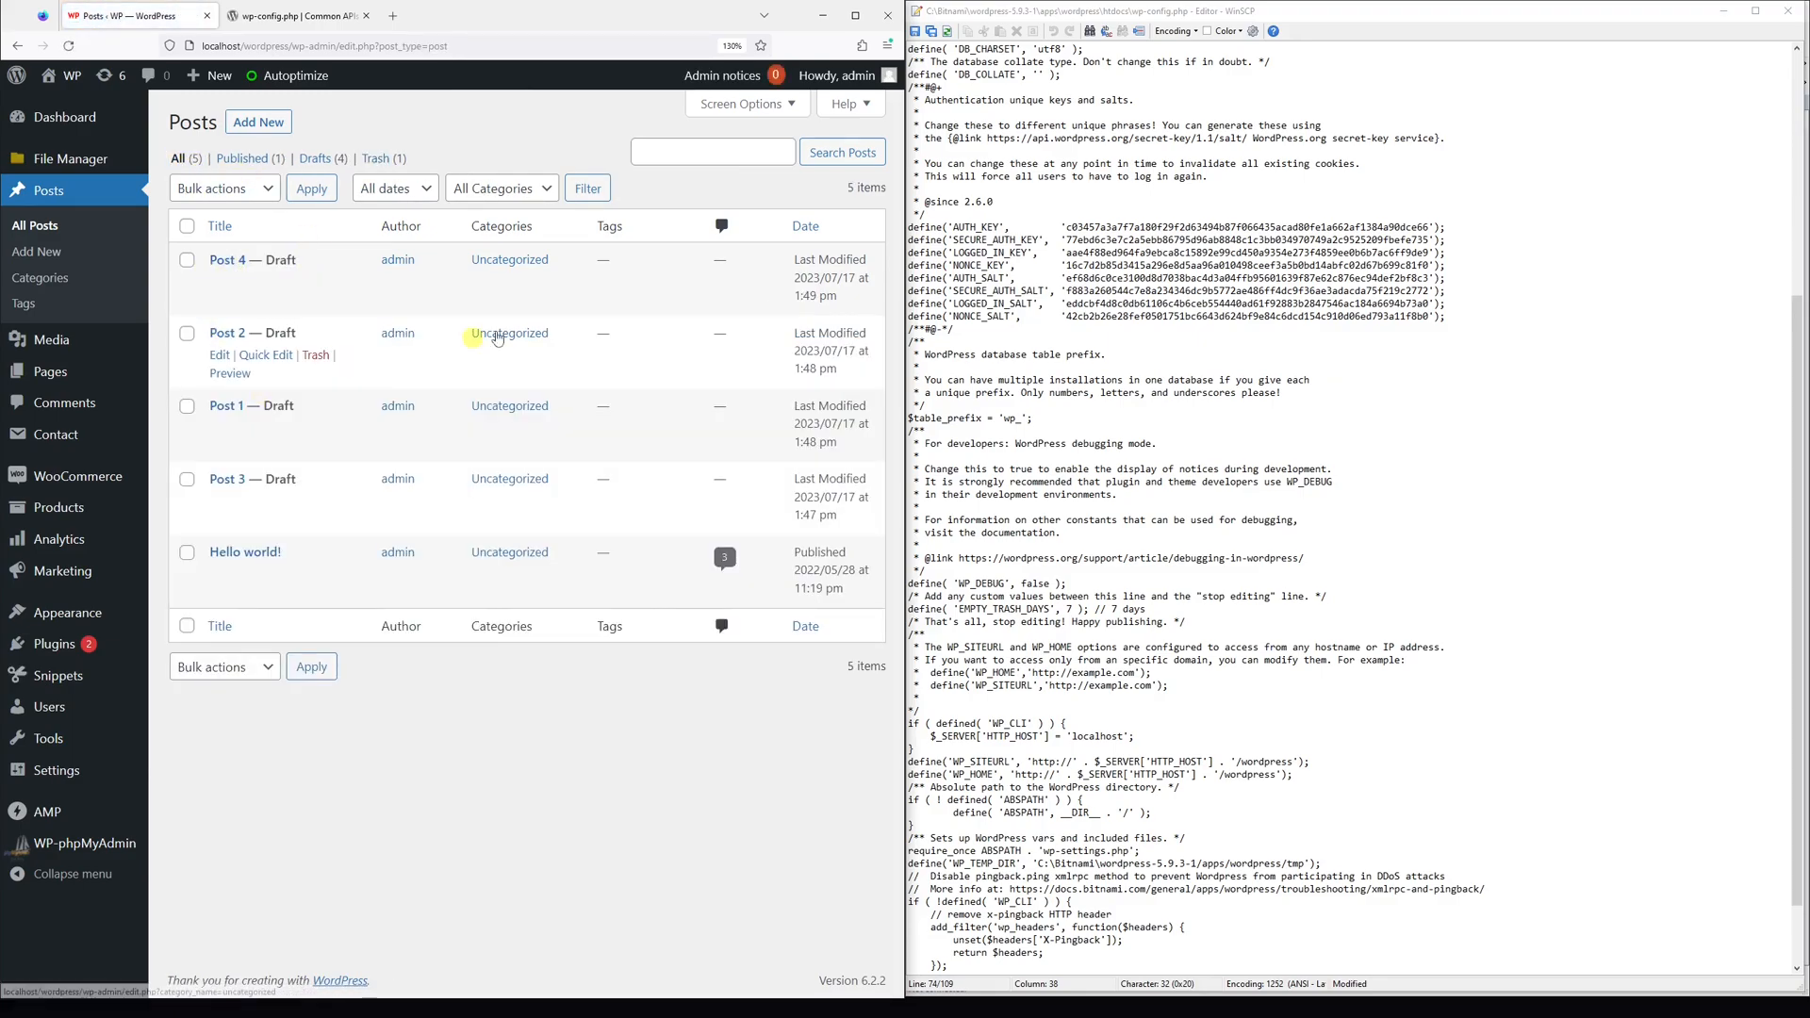
mouse_move(413, 189)
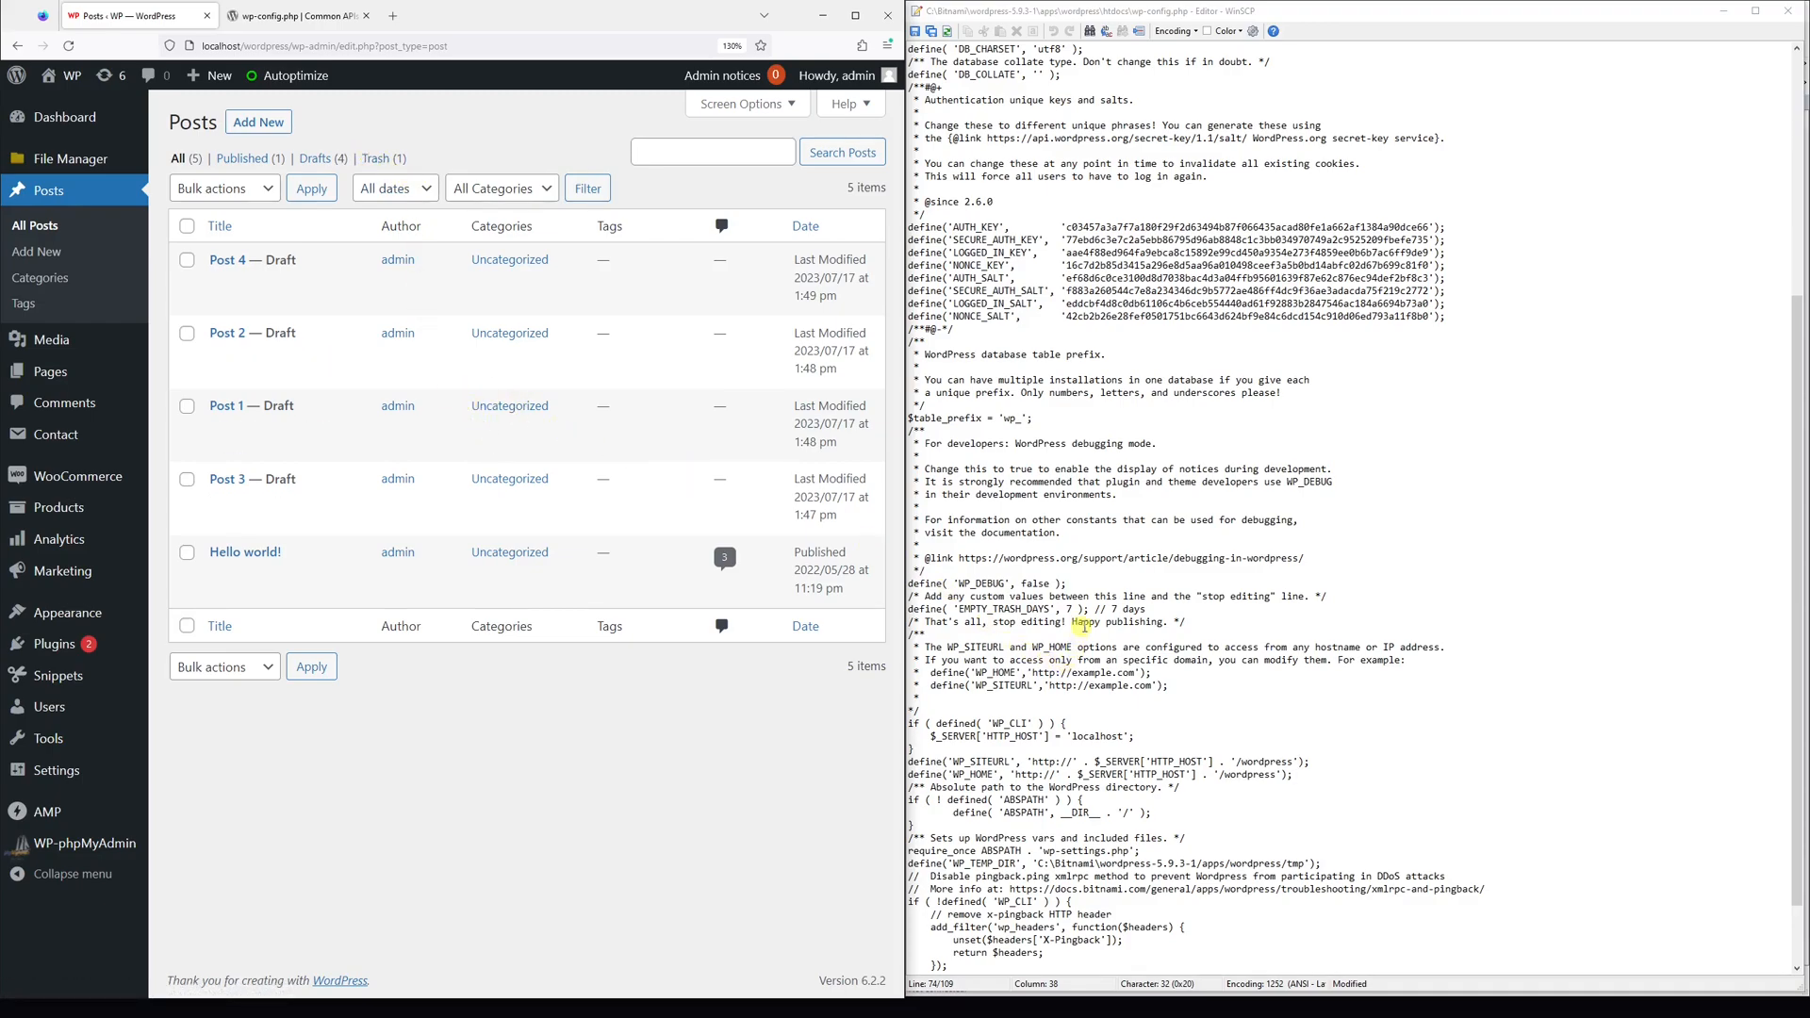
left_click(1066, 621)
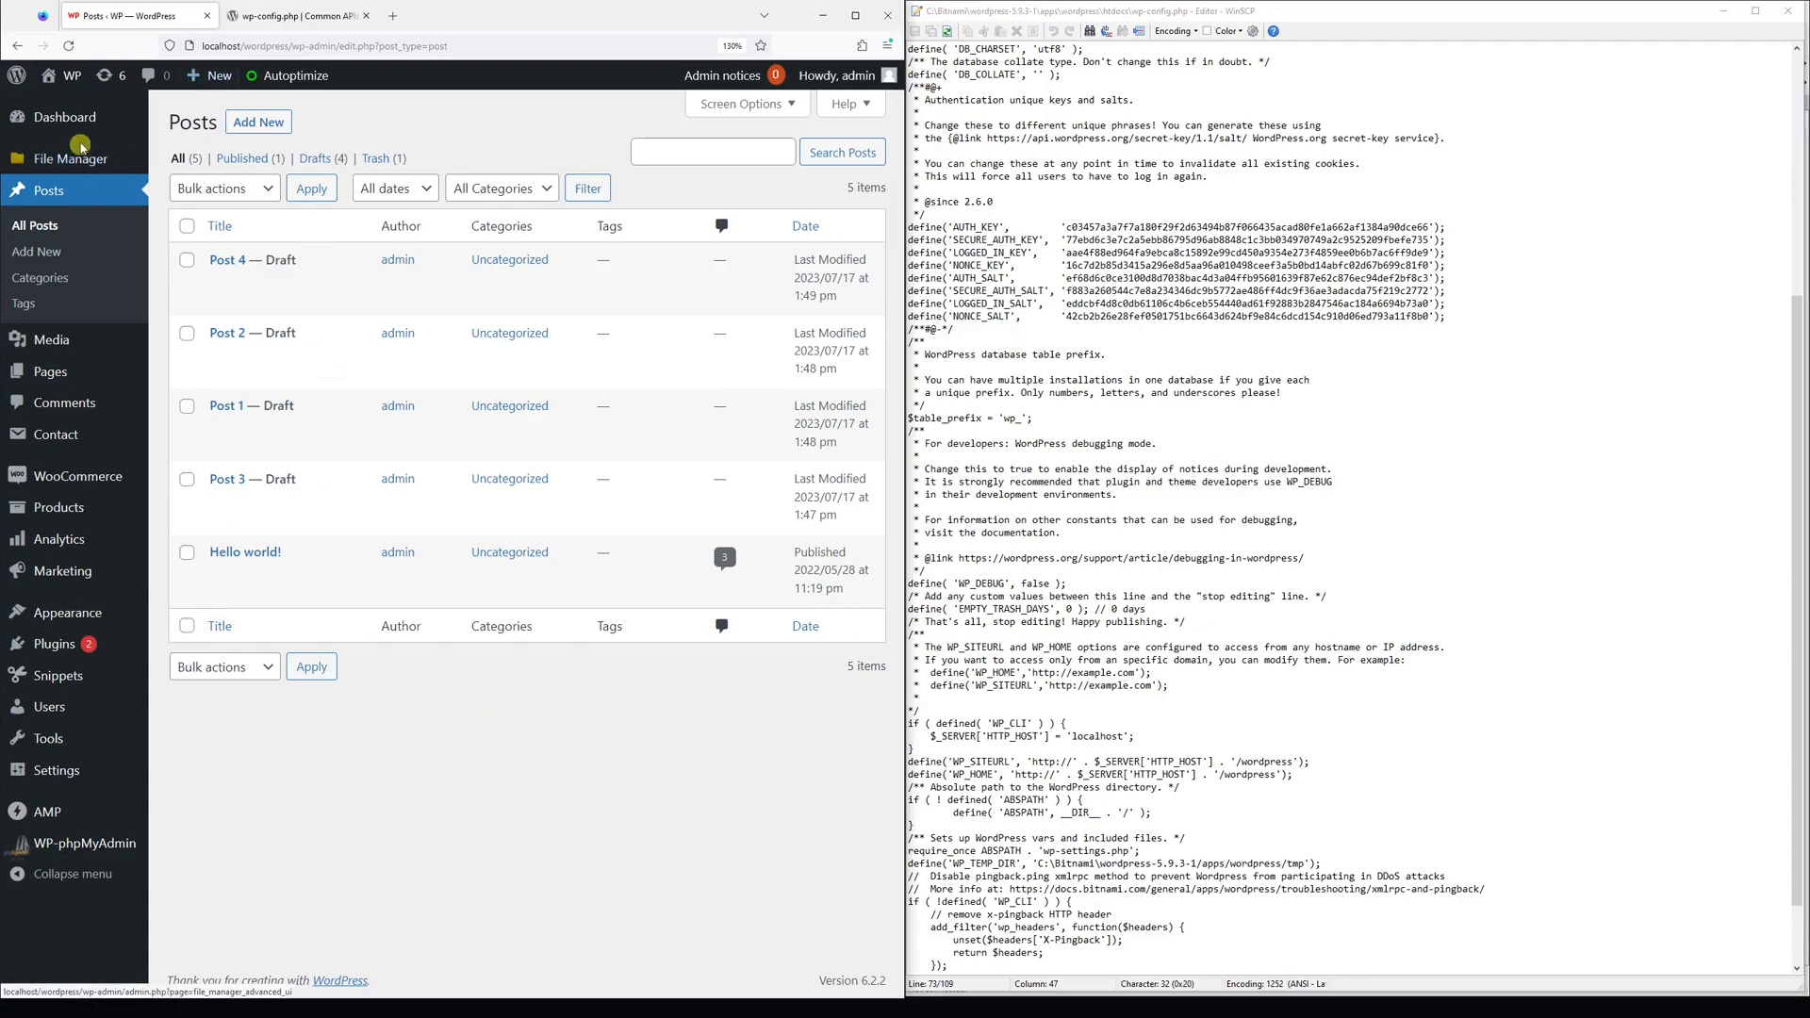
Restore Post 5 from Trash and return to the All posts list.
left_click(67, 158)
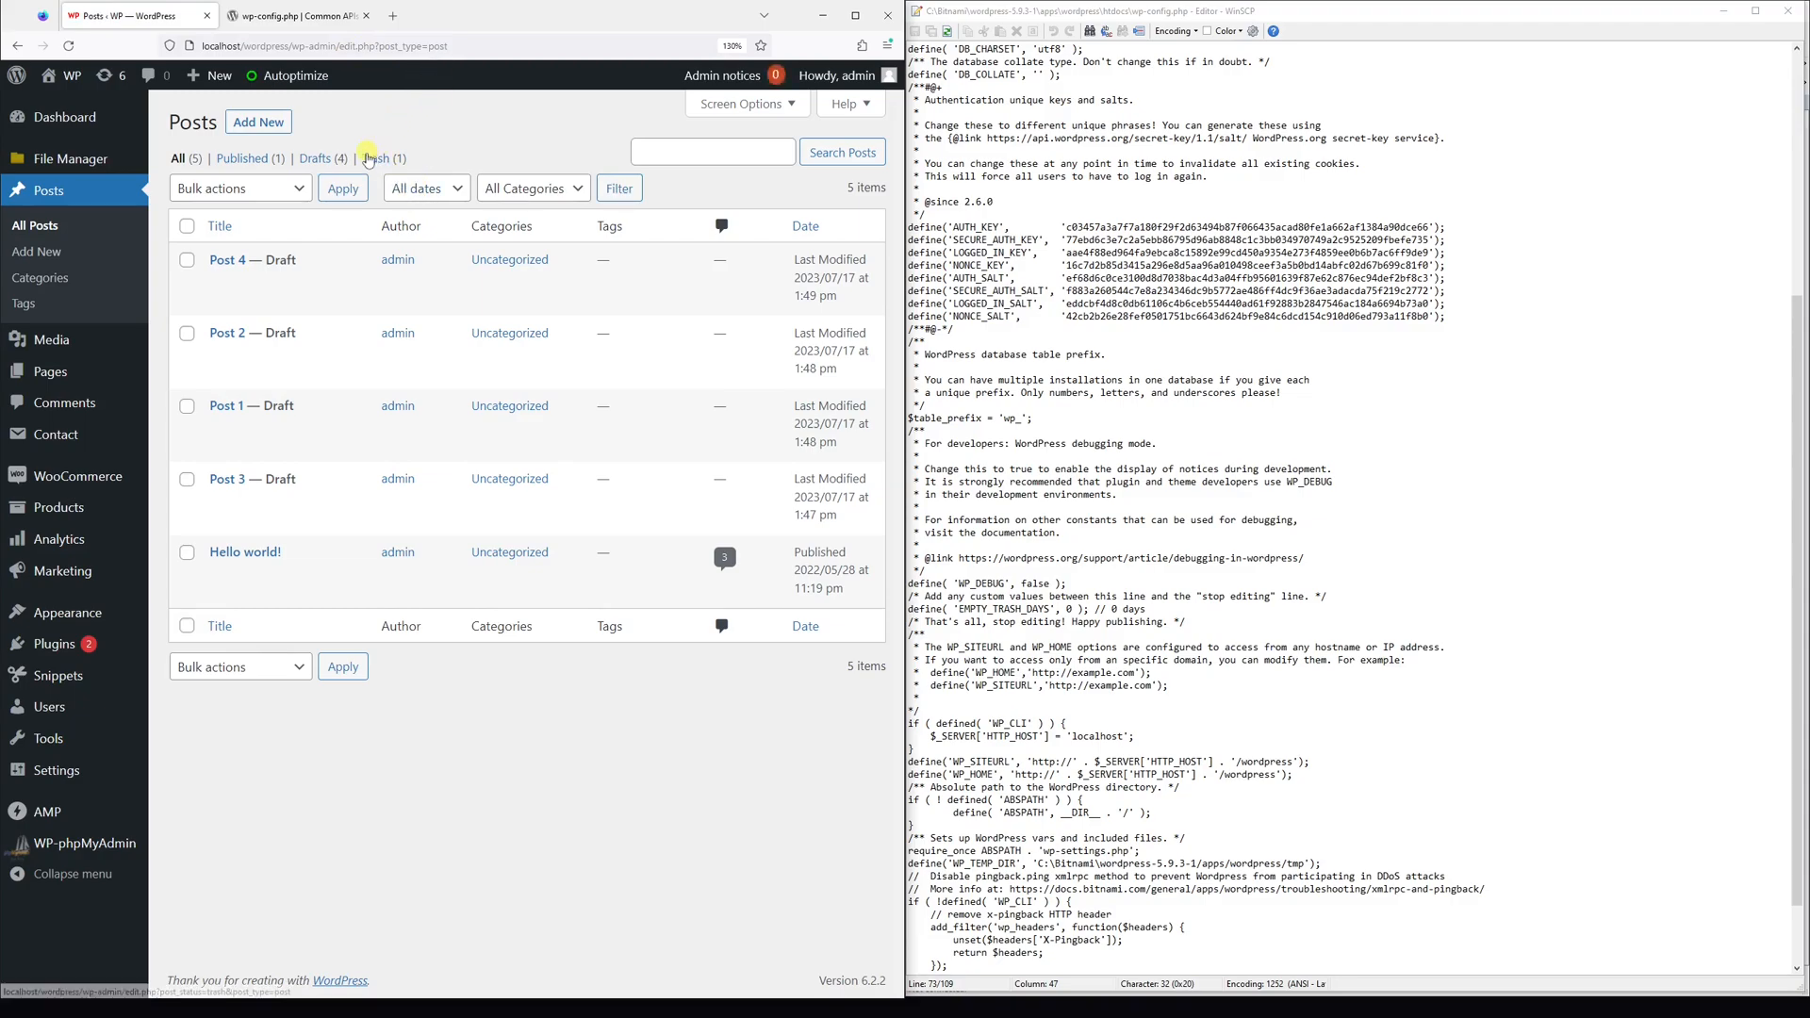
left_click(376, 158)
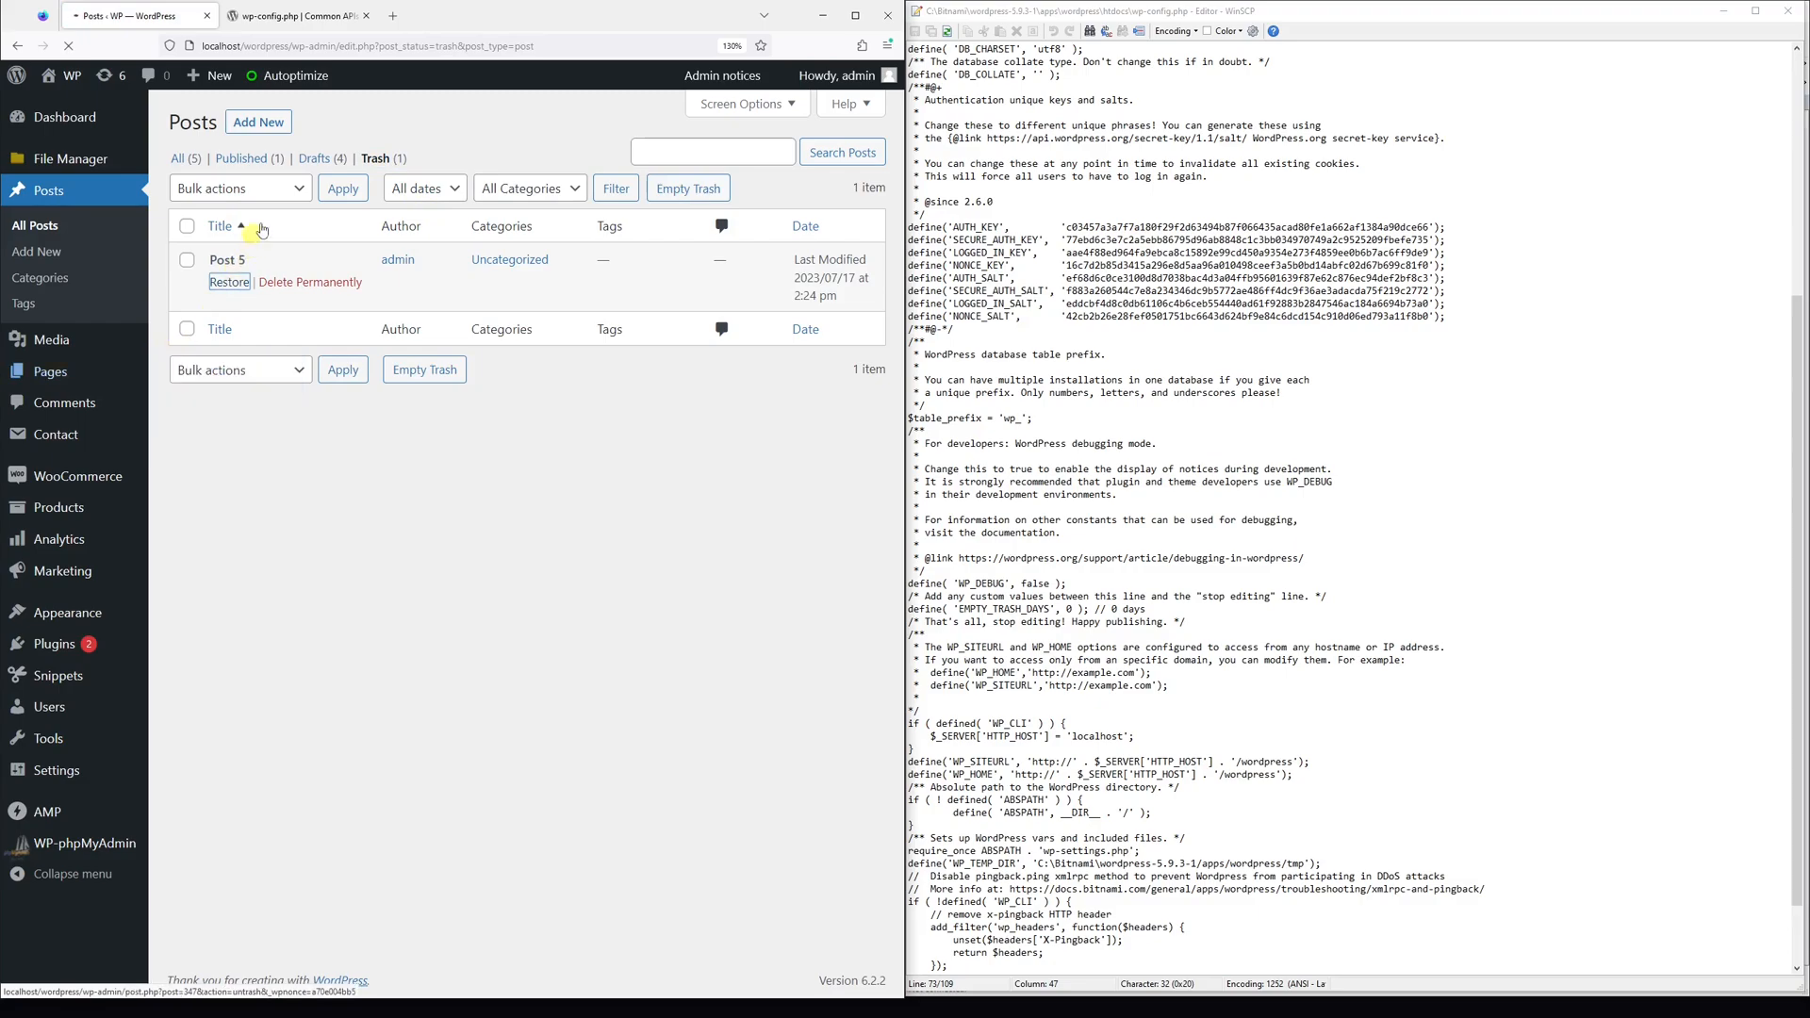
left_click(227, 282)
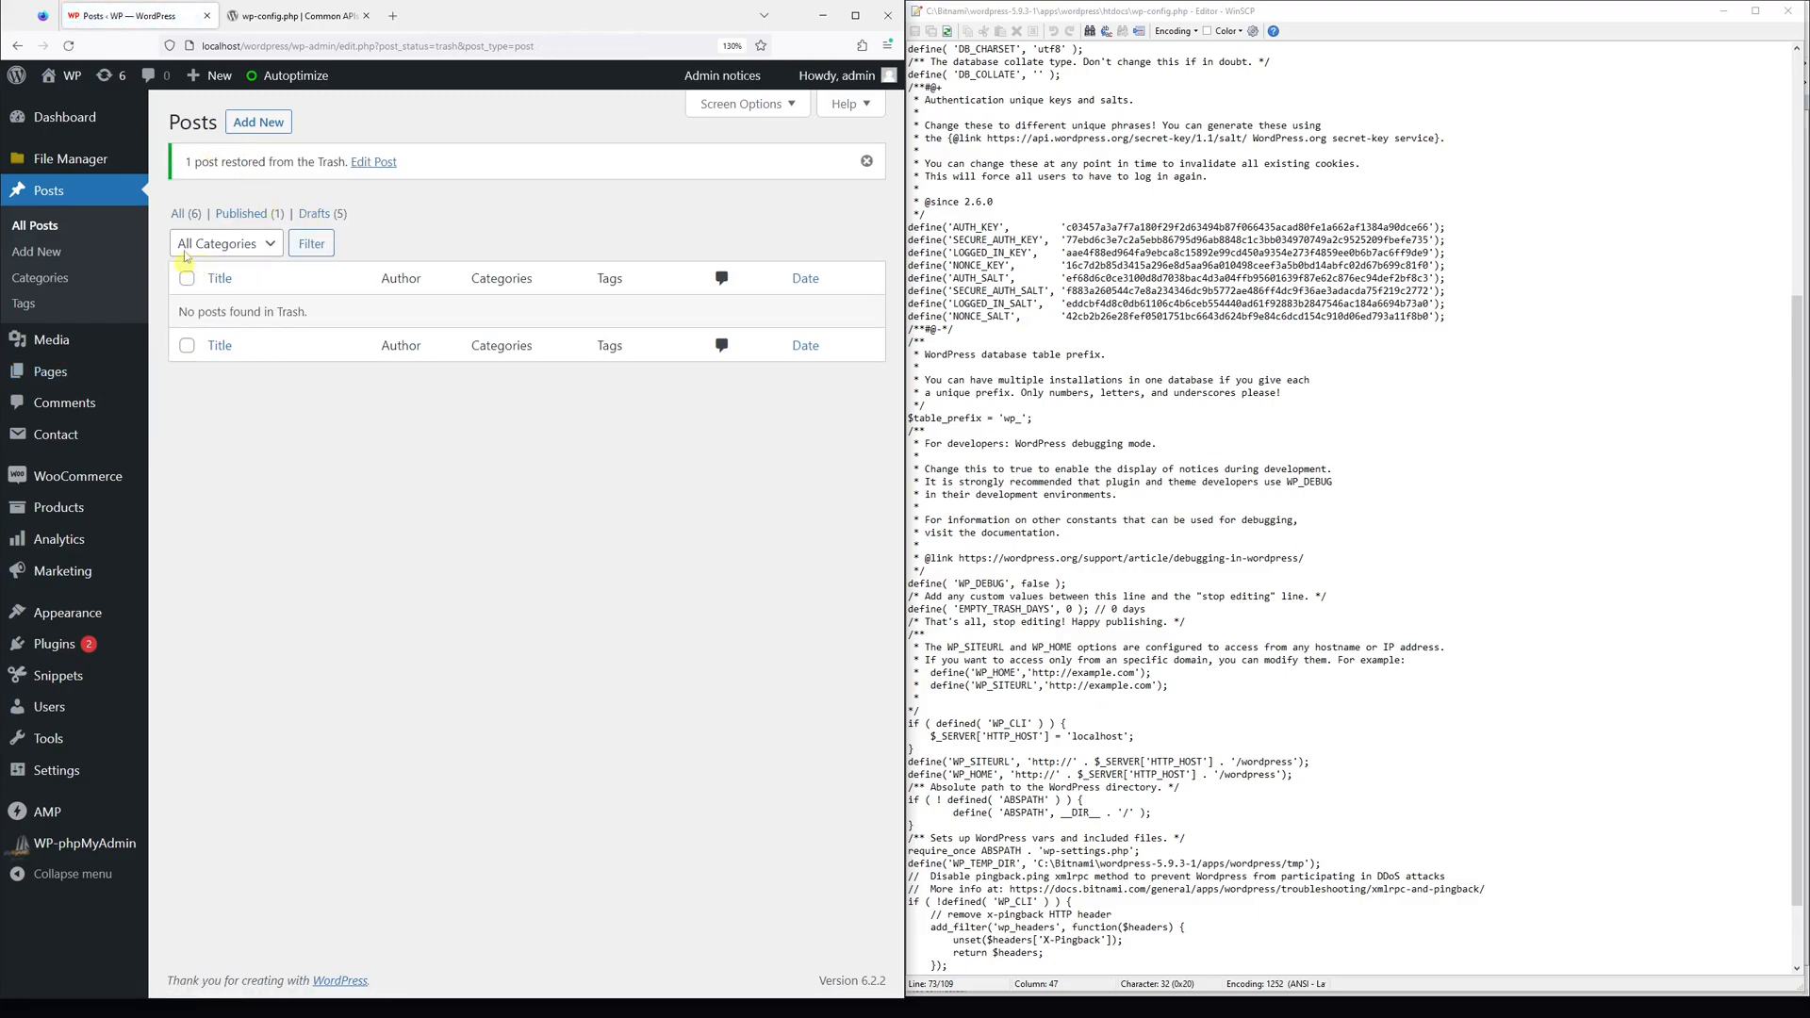
left_click(180, 214)
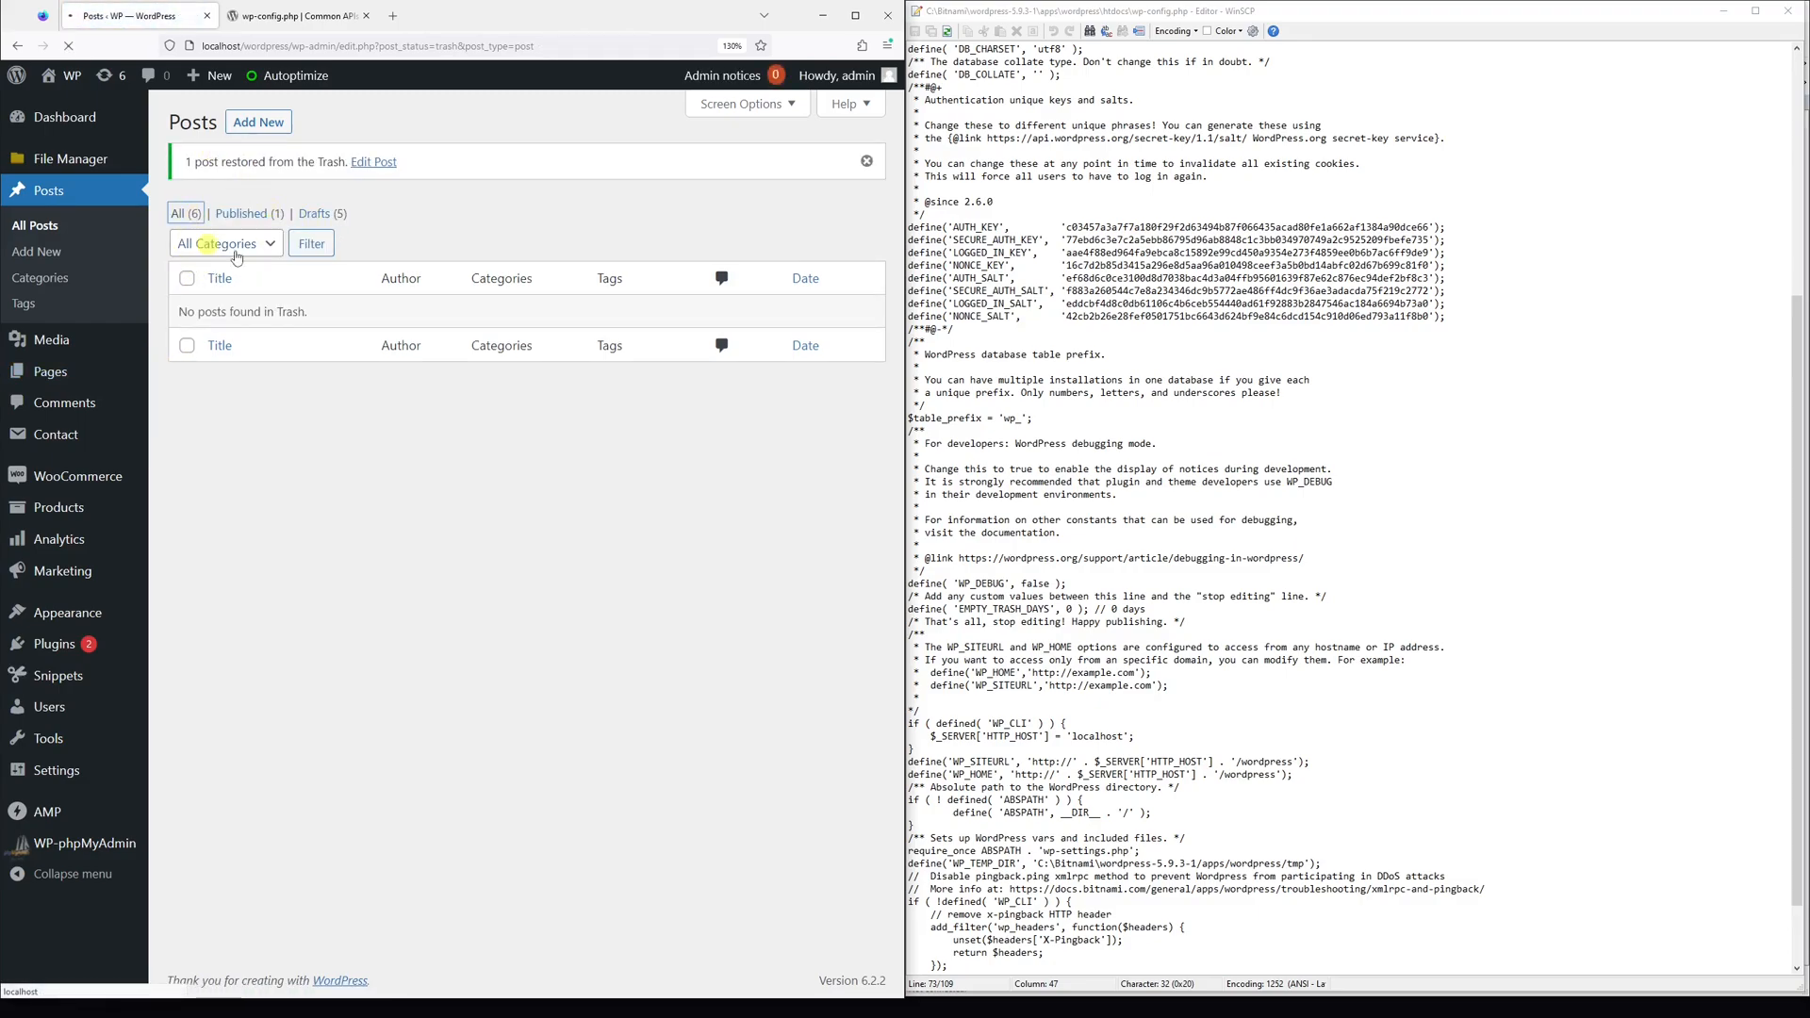
Delete Post 4 permanently via its Delete Permanently row action.
left_click(178, 214)
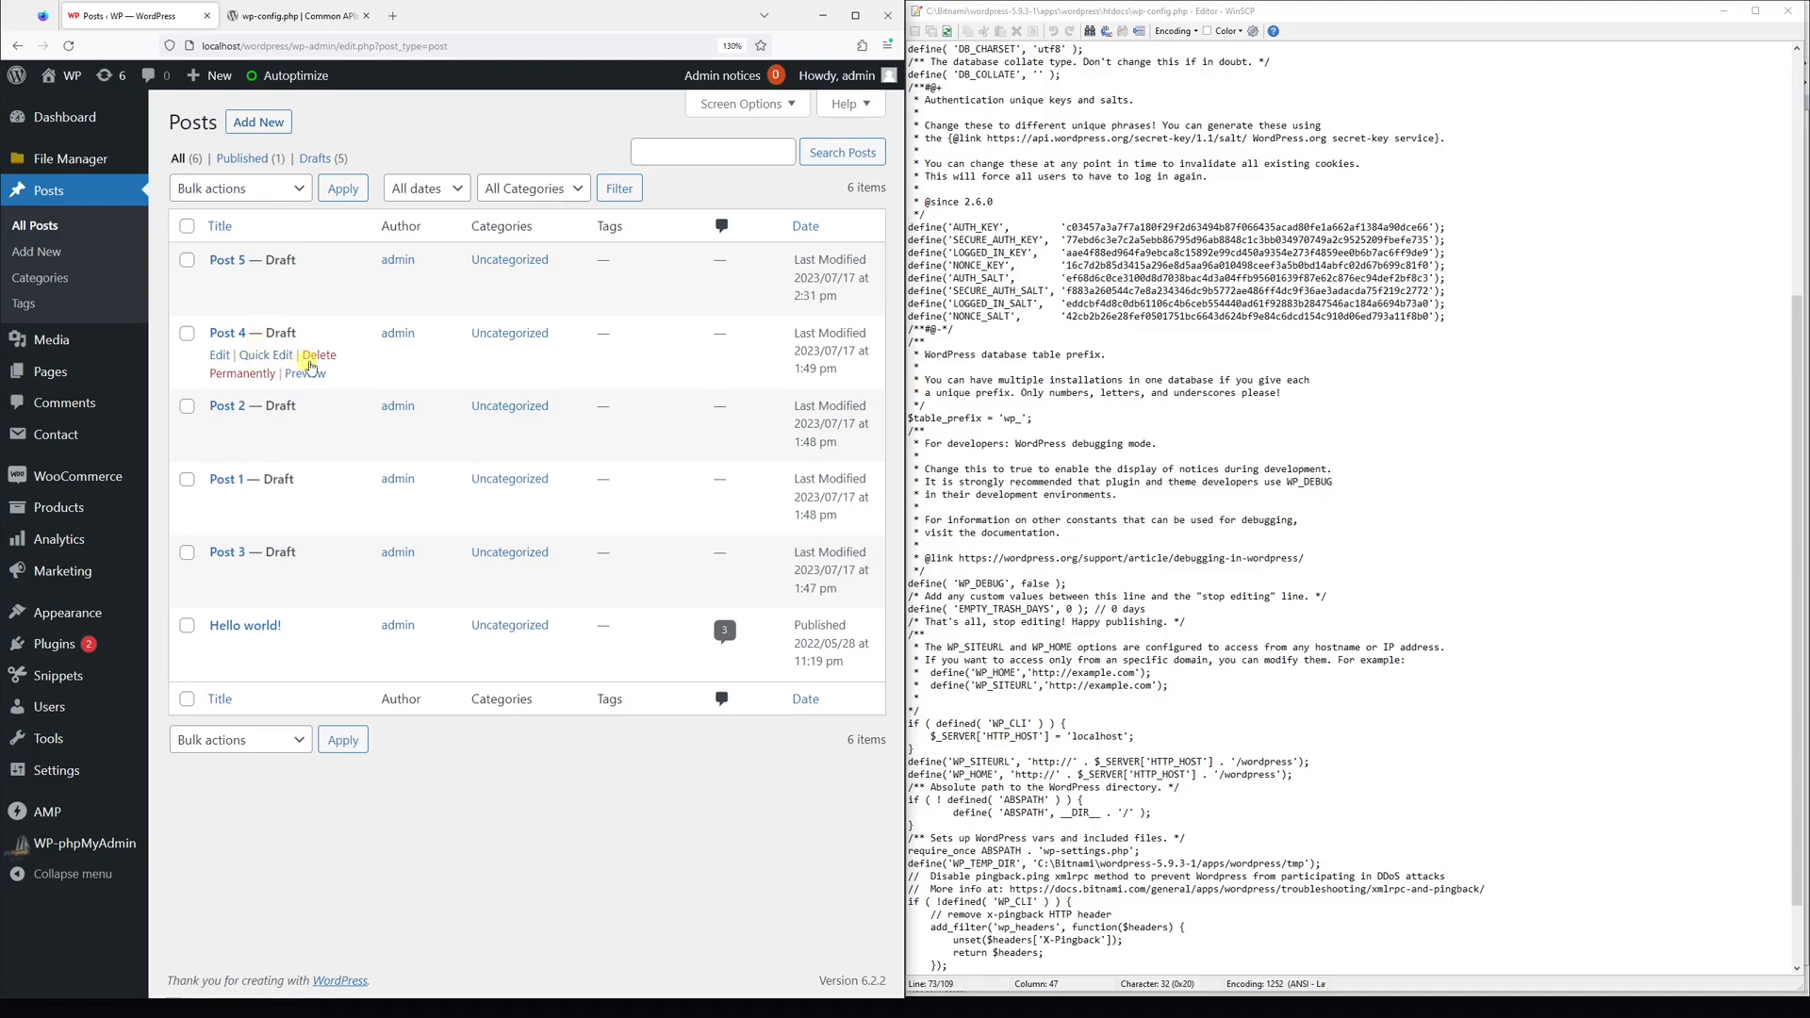
mouse_move(318, 364)
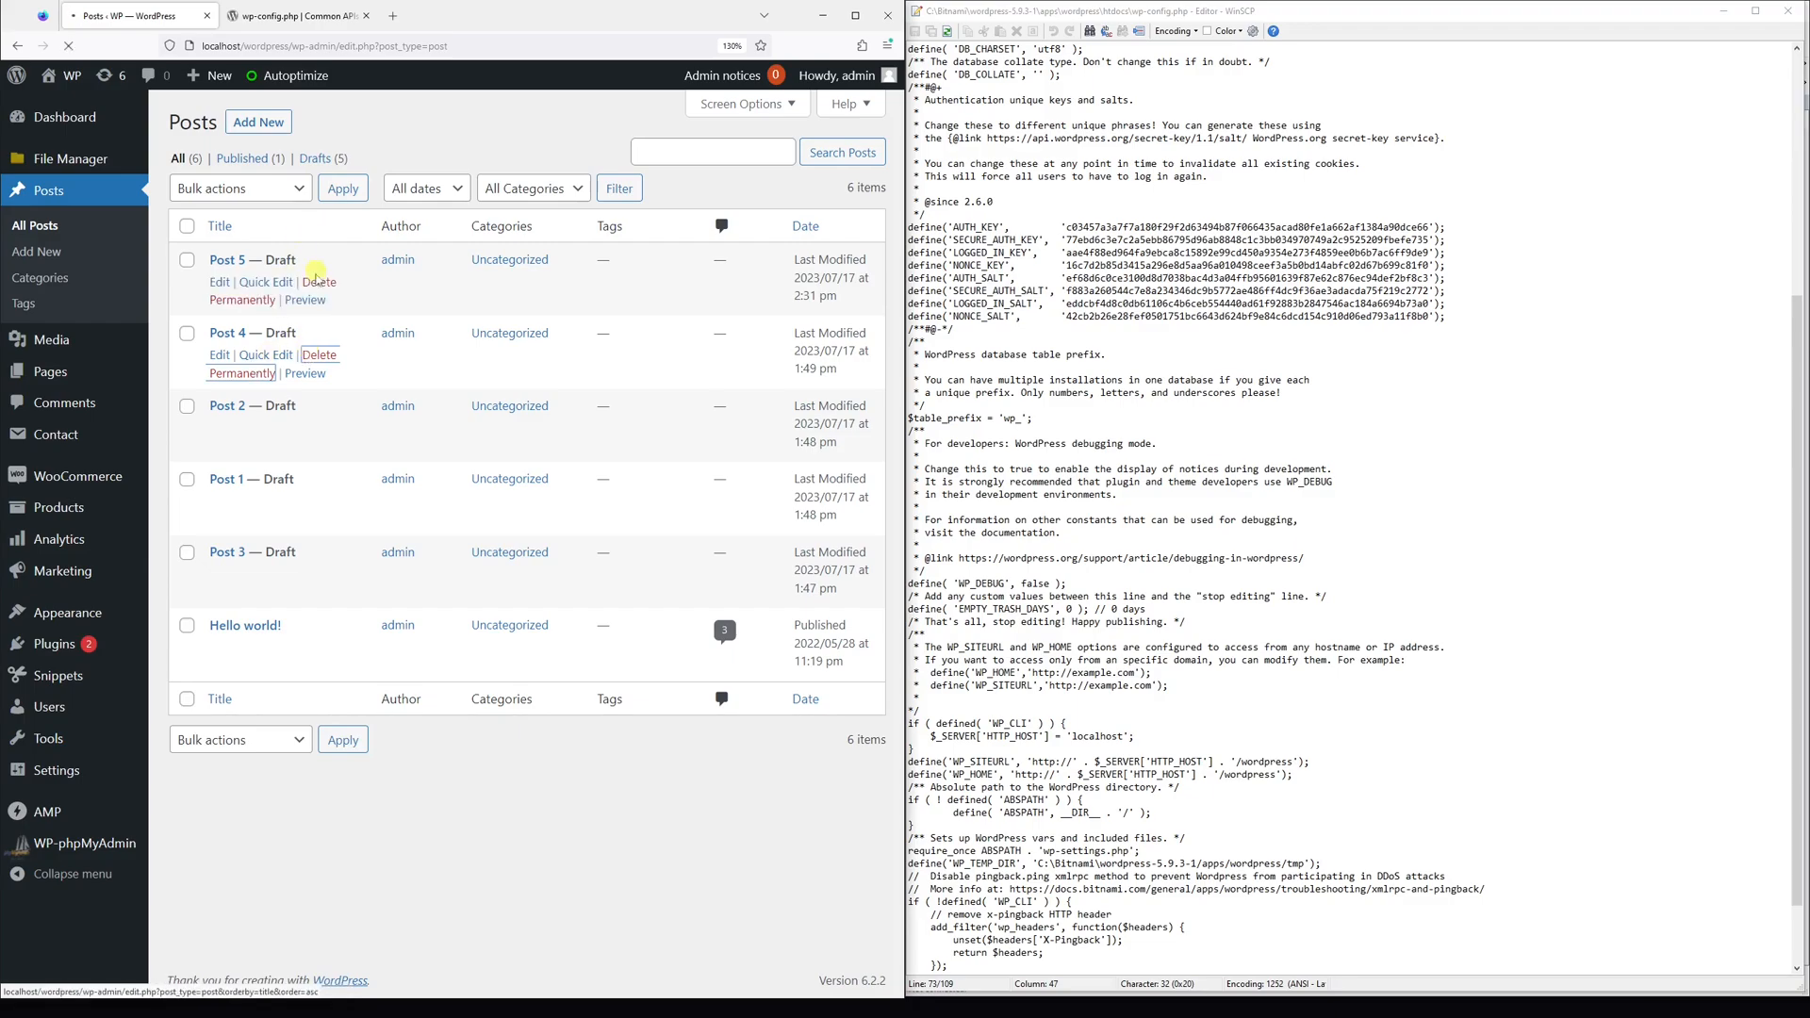
left_click(242, 362)
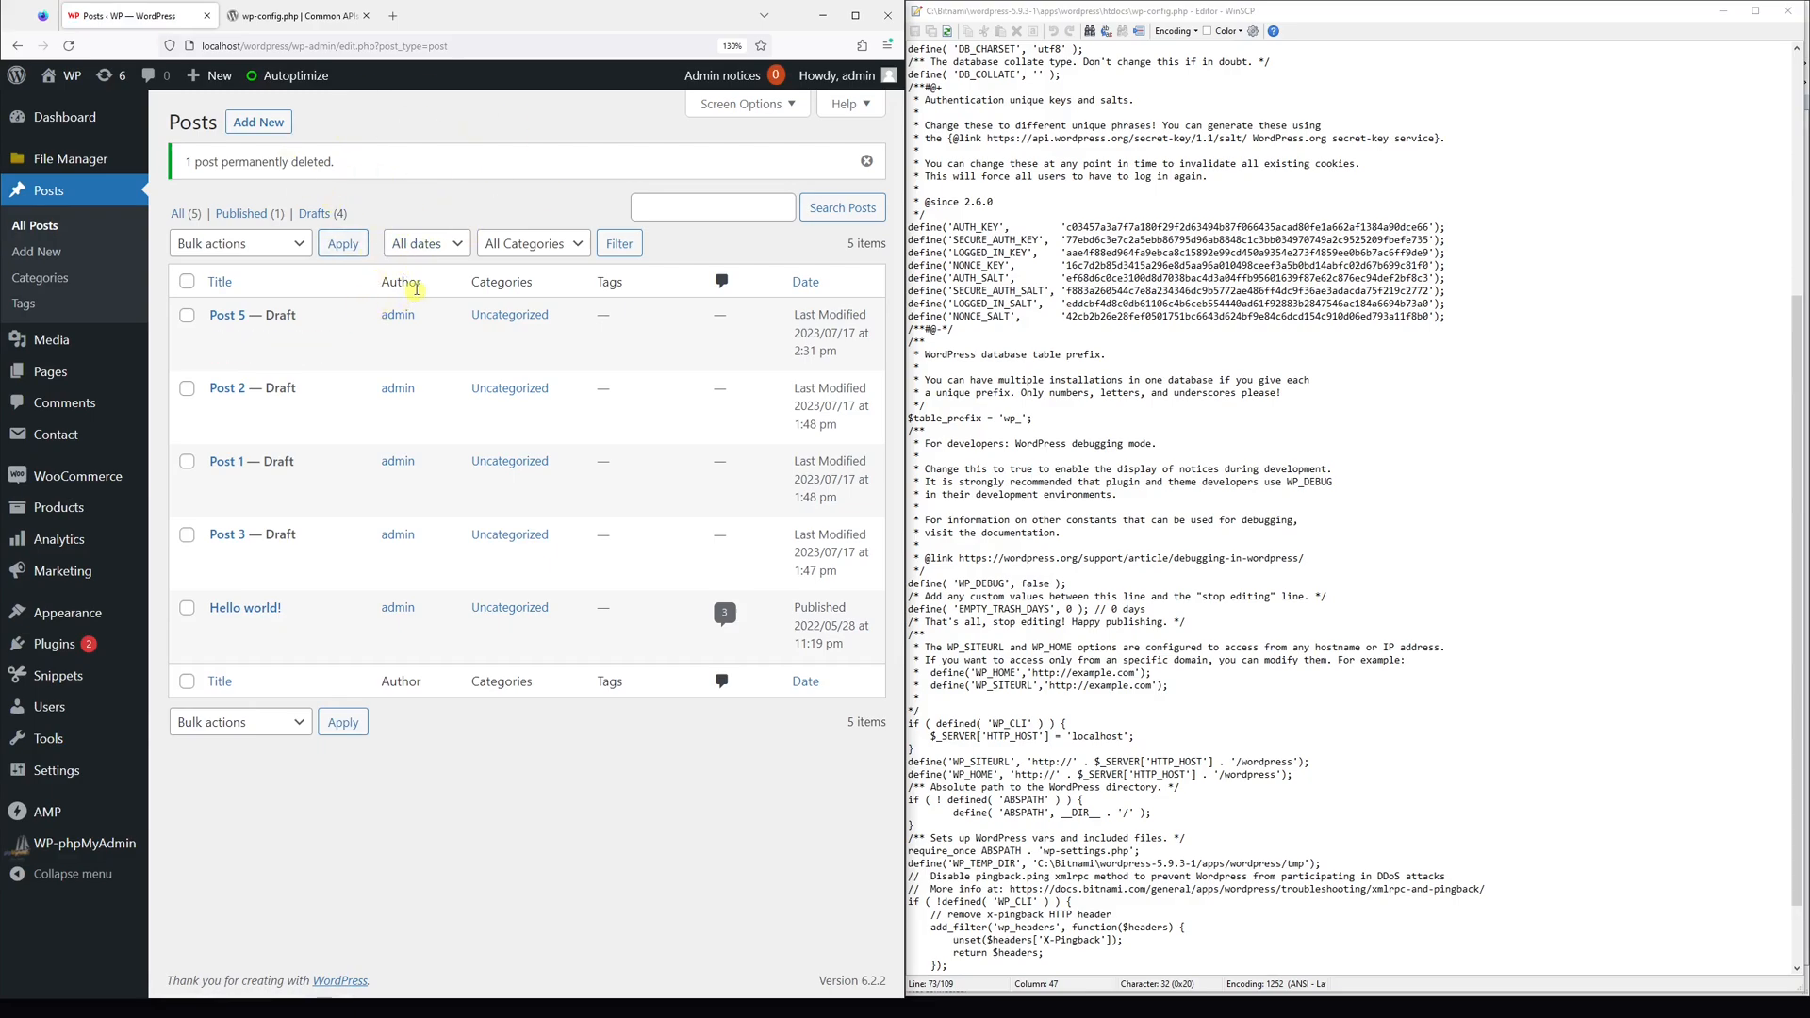
mouse_move(543, 96)
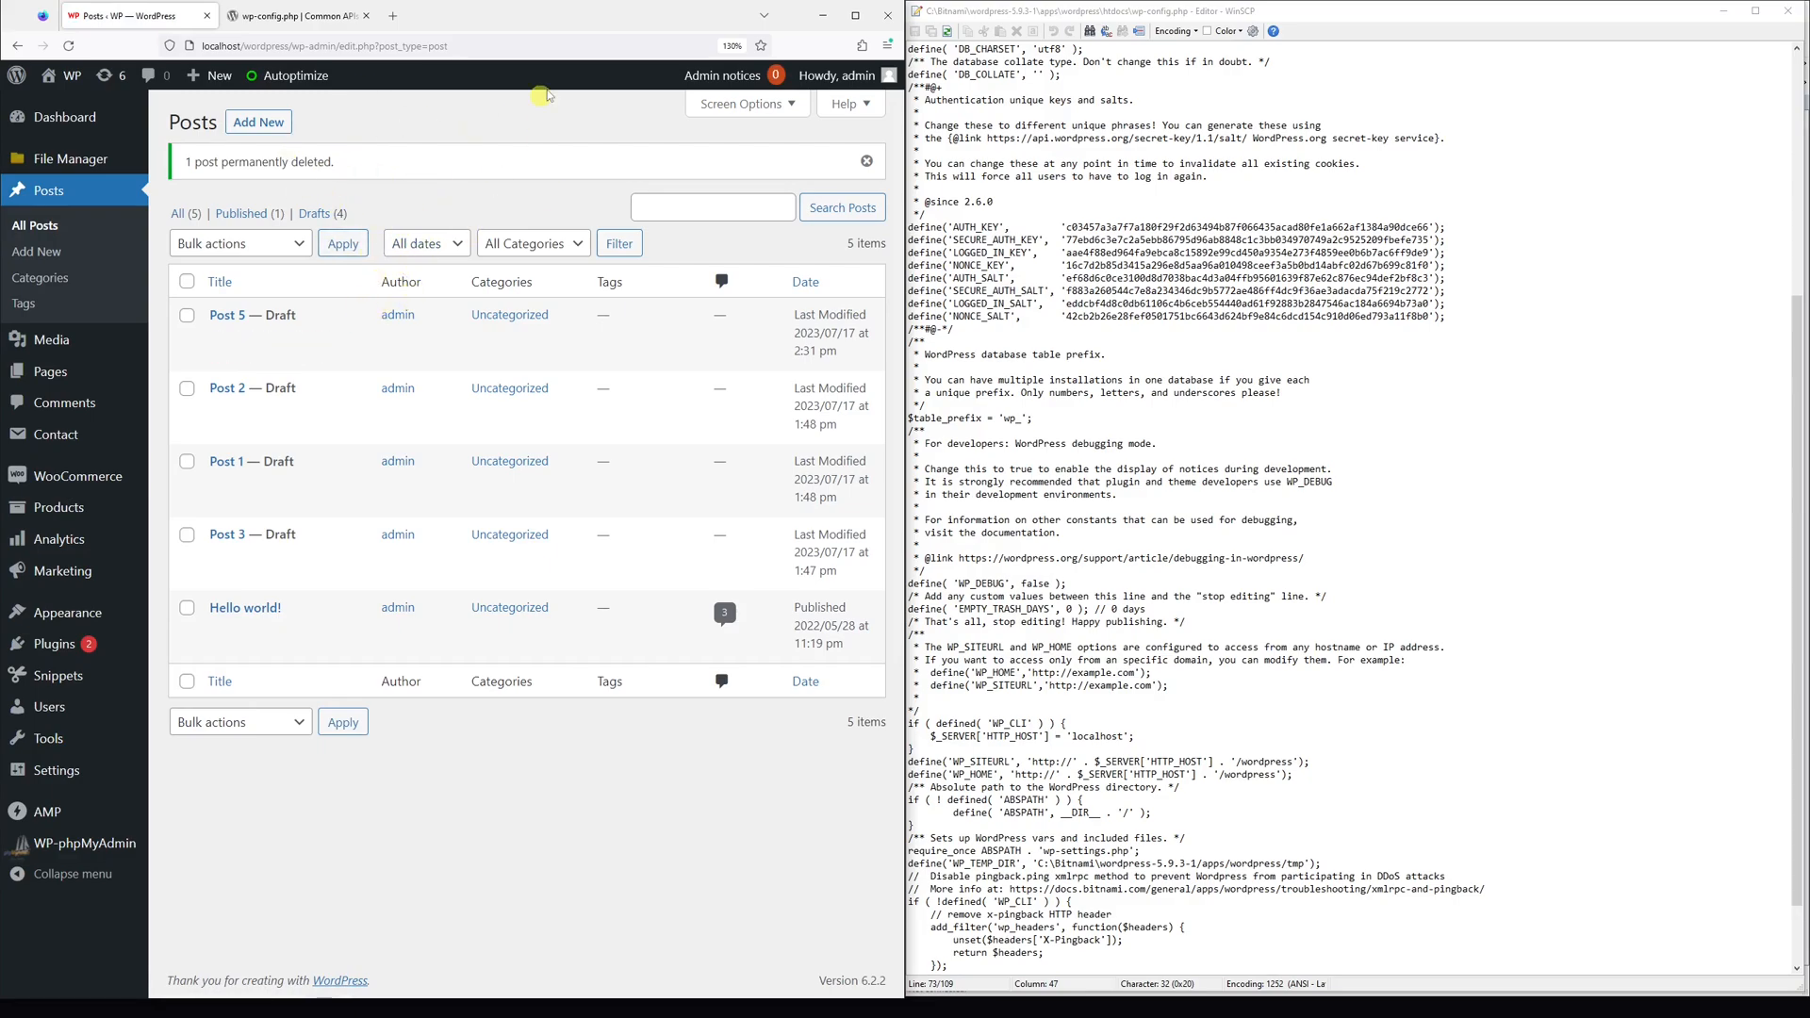